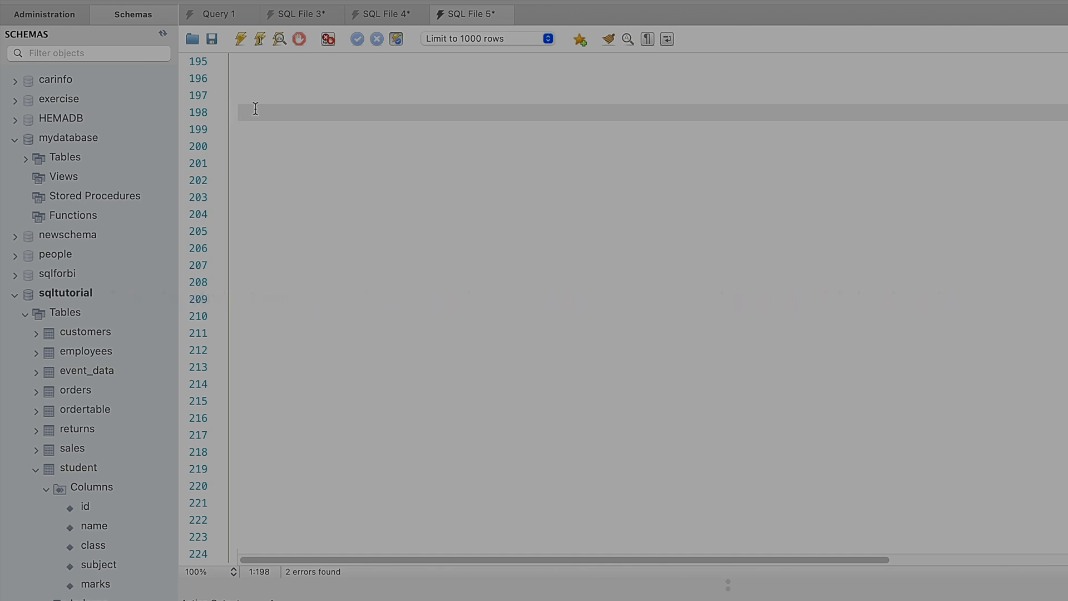
{"action": "mouse_move", "coordinate": [71, 312]}
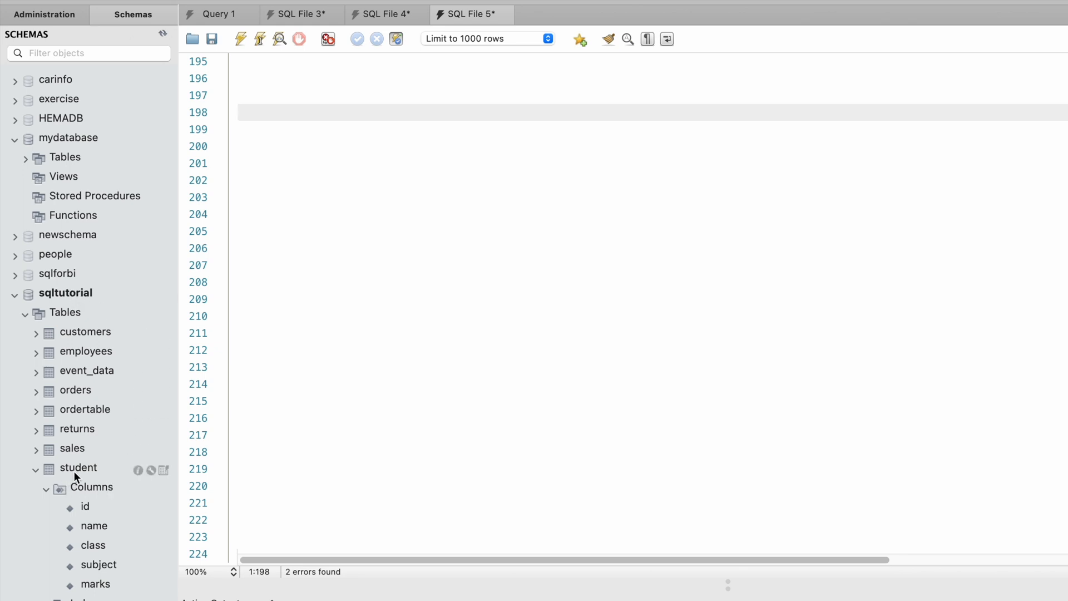
Check the student table's columns, then run SELECT * FROM student to list all rows.
{"action": "left_click", "coordinate": [77, 467]}
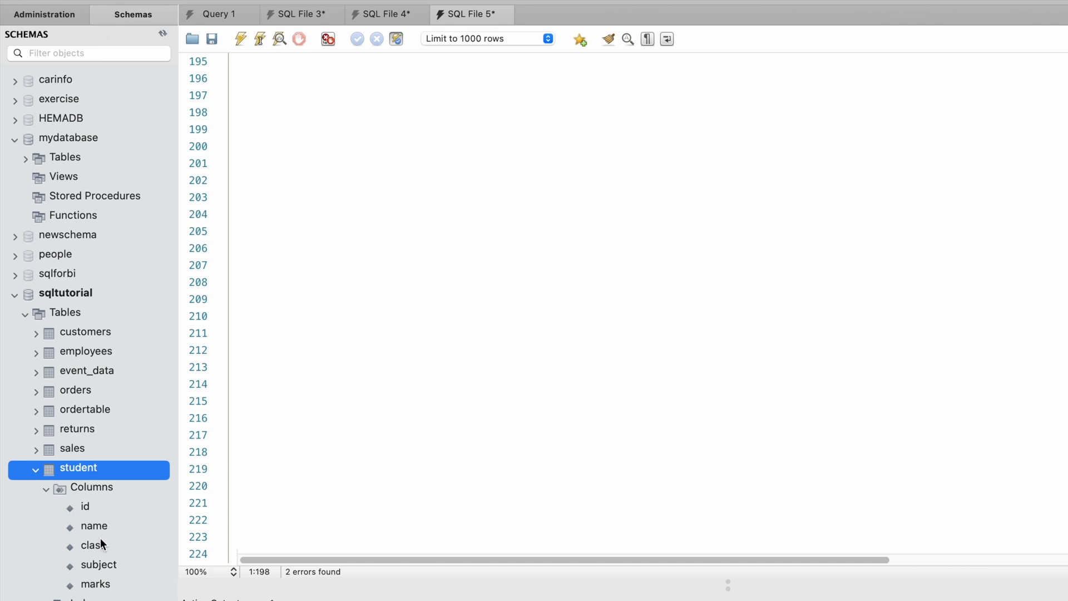
{"action": "mouse_move", "coordinate": [100, 590]}
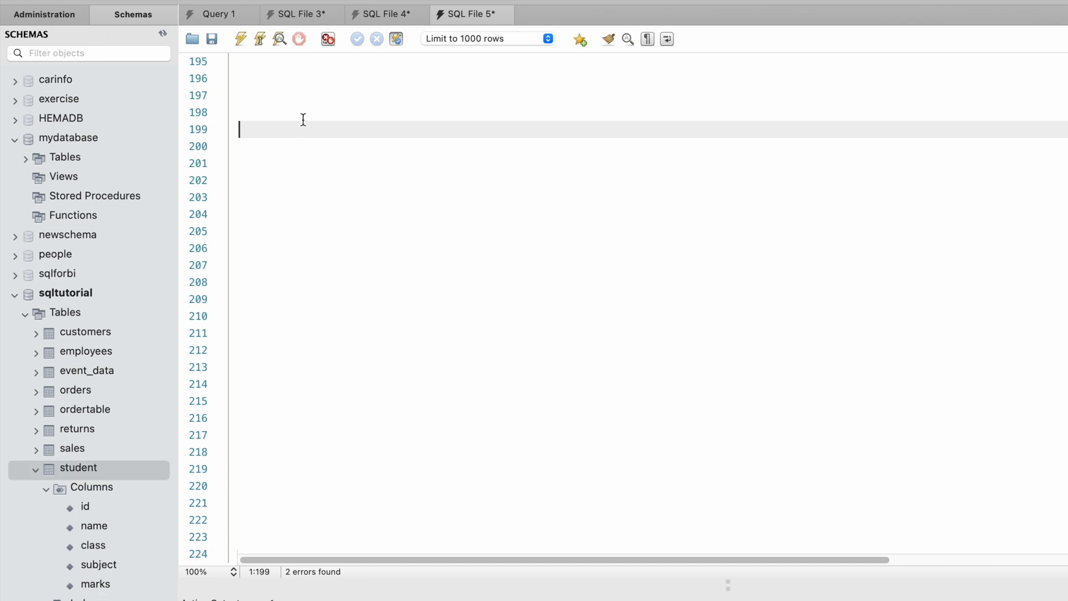
{"action": "type", "text": "Select * from c"}
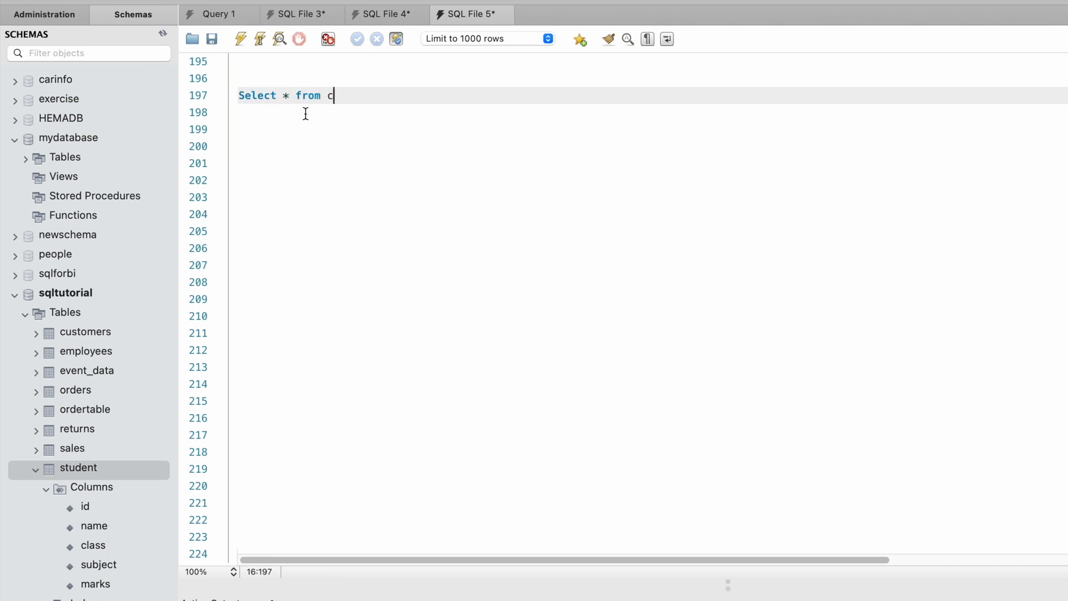
{"action": "type", "text": "tudent;"}
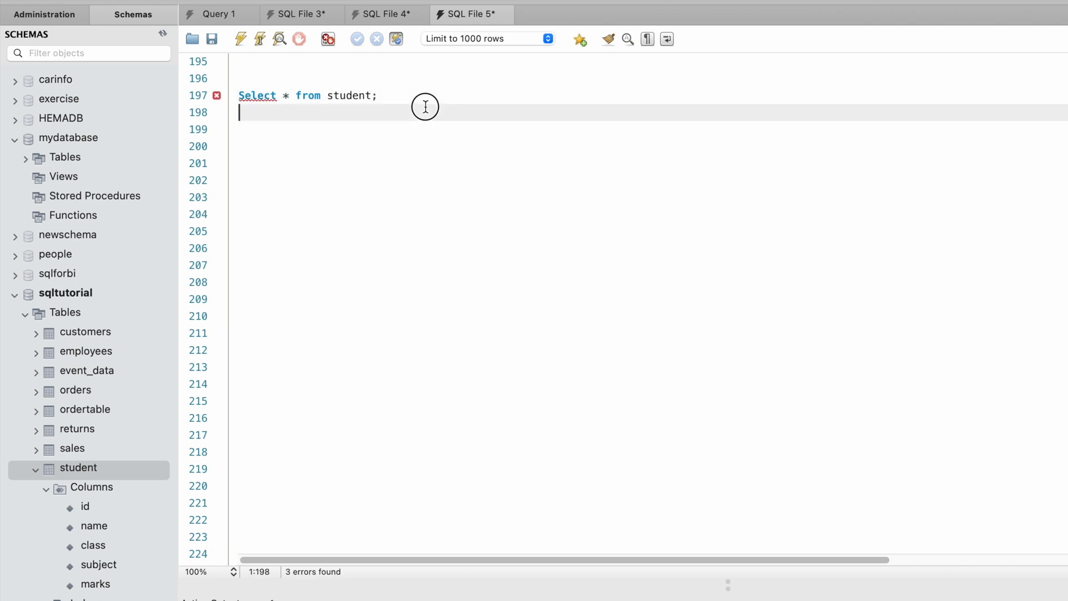
{"action": "left_click", "coordinate": [240, 39]}
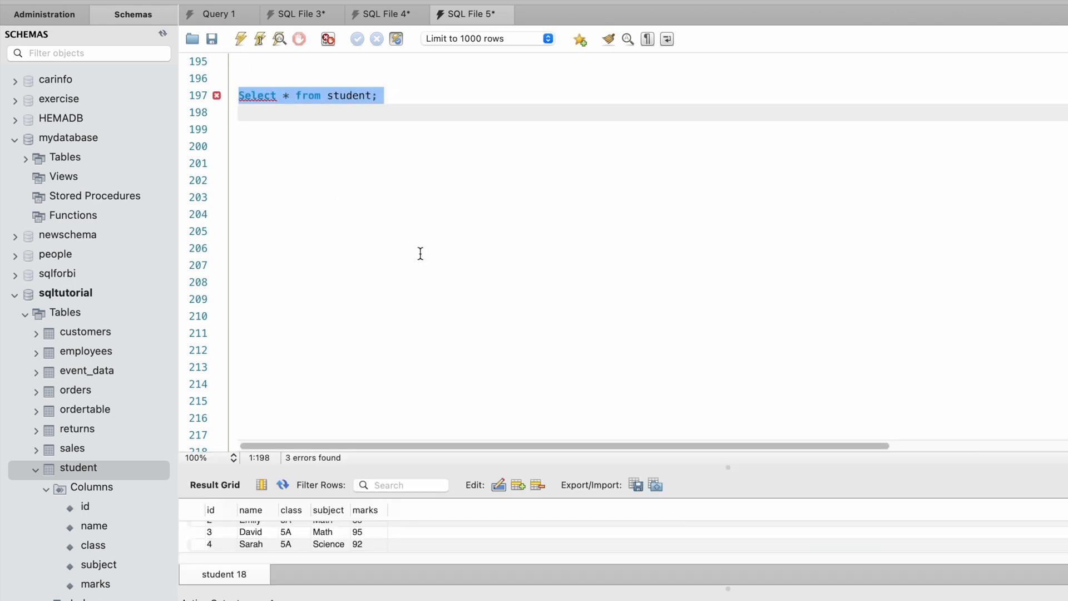
{"action": "mouse_move", "coordinate": [346, 458]}
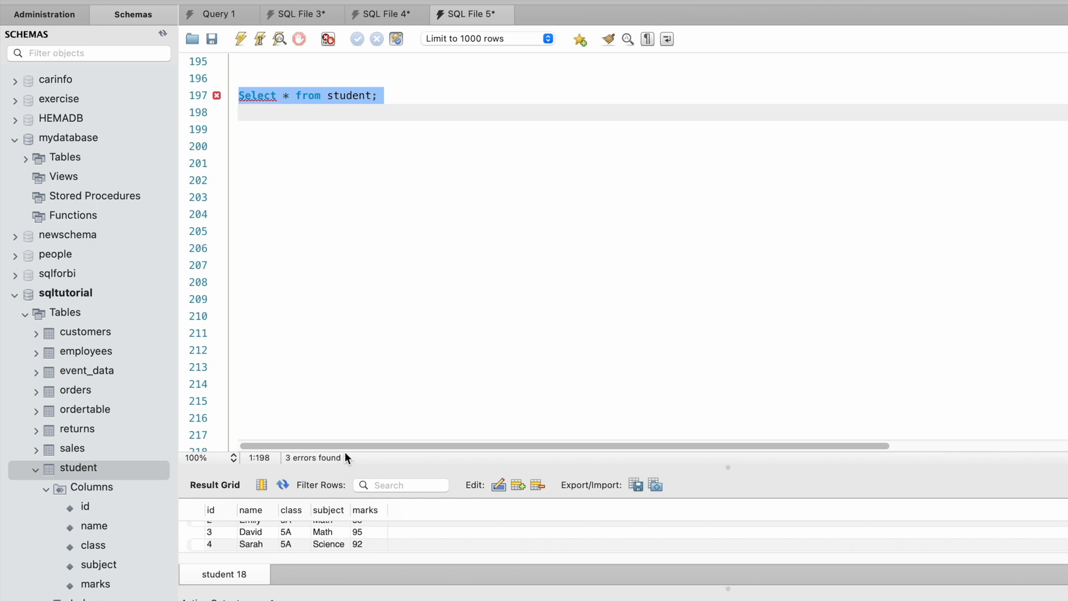
{"action": "mouse_move", "coordinate": [430, 465]}
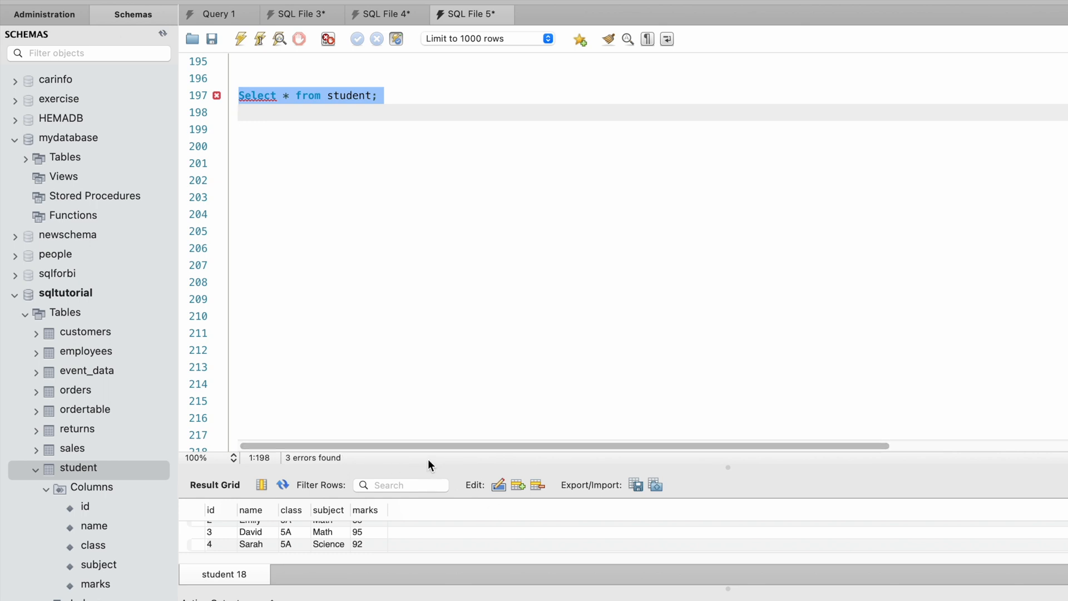
Enlarge the result grid to view all ~25 student rows, then give the editor room again.
{"action": "left_click_drag", "start_coordinate": [463, 466], "coordinate": [462, 217]}
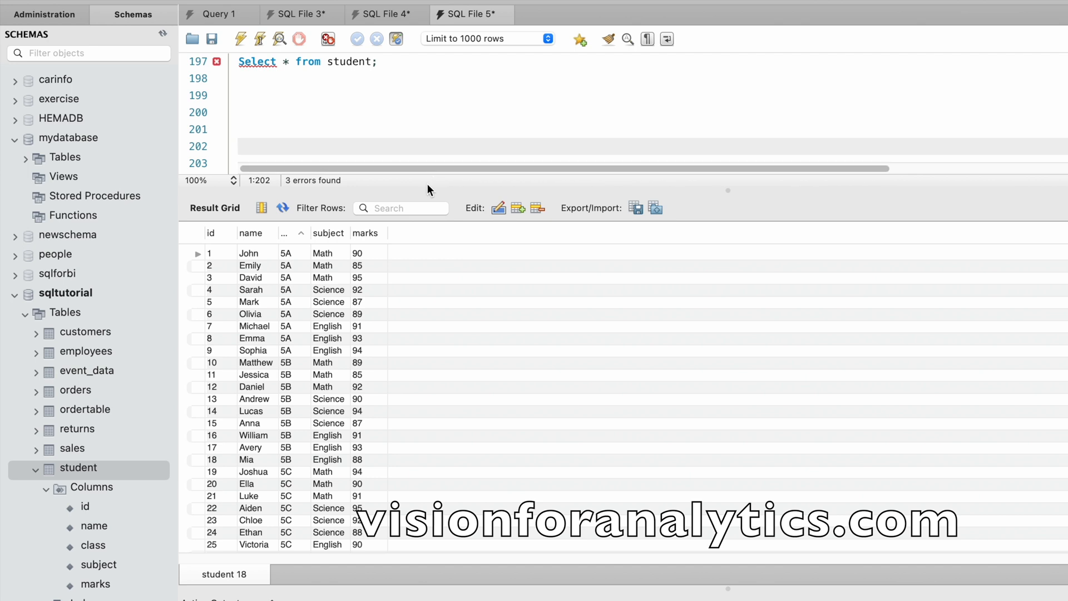
{"action": "mouse_move", "coordinate": [484, 186]}
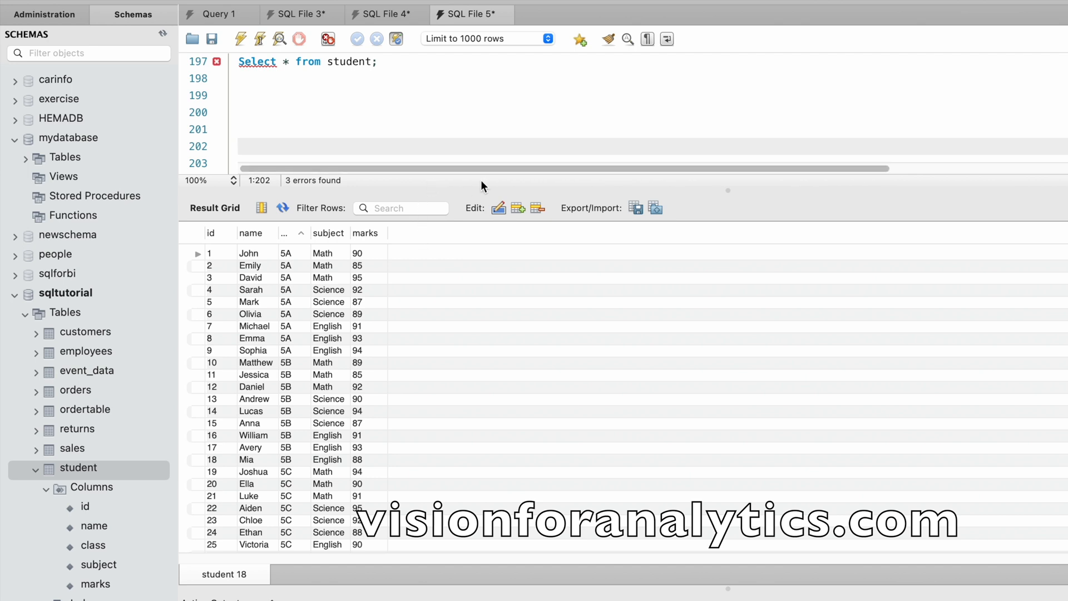
{"action": "left_click_drag", "start_coordinate": [442, 190], "coordinate": [442, 411]}
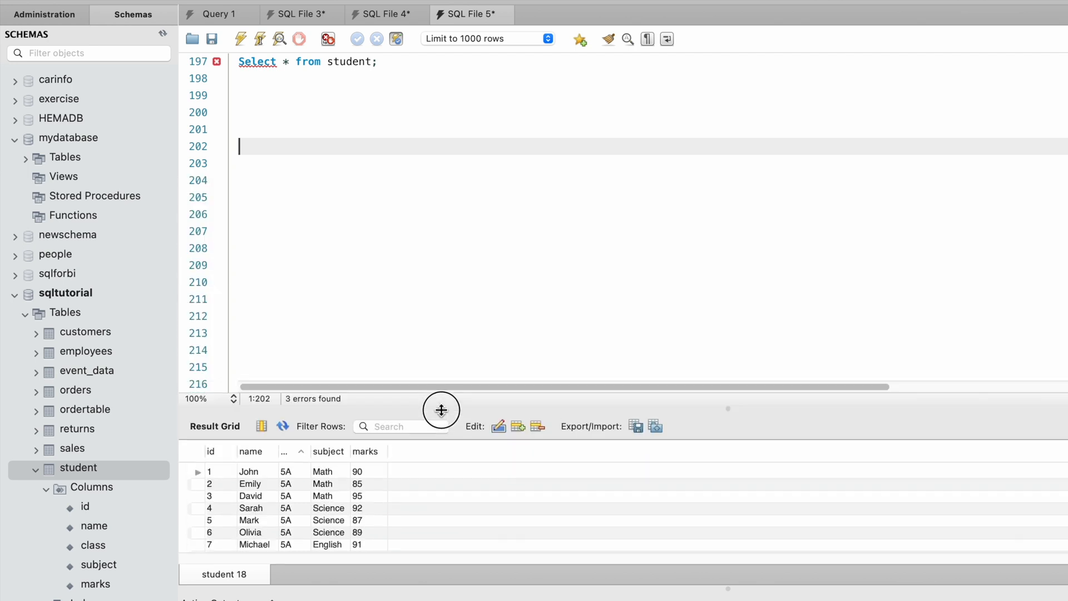
{"action": "mouse_move", "coordinate": [436, 283]}
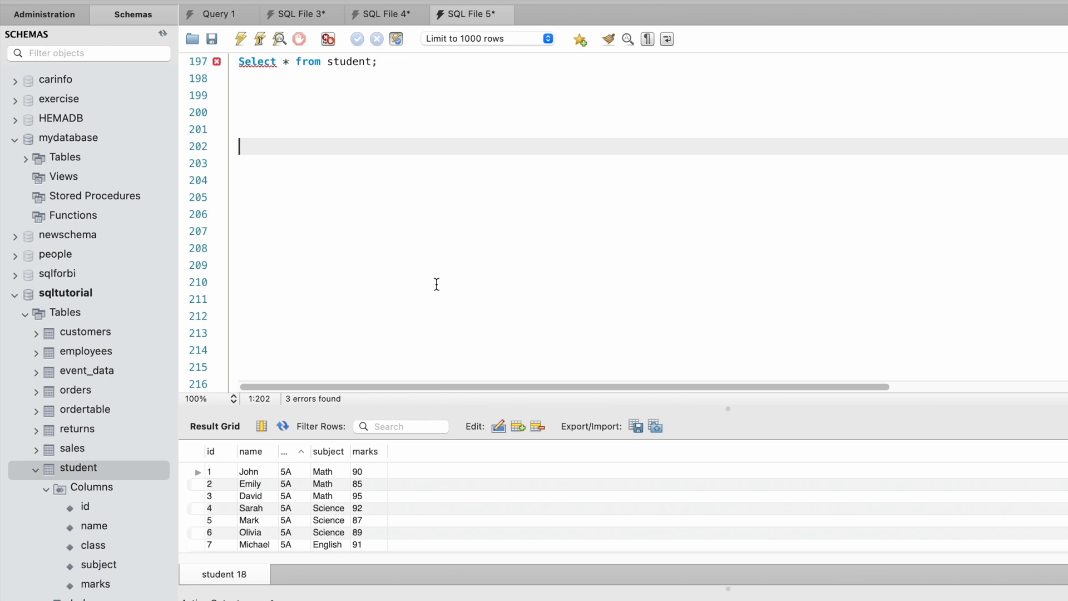
{"action": "mouse_move", "coordinate": [309, 193]}
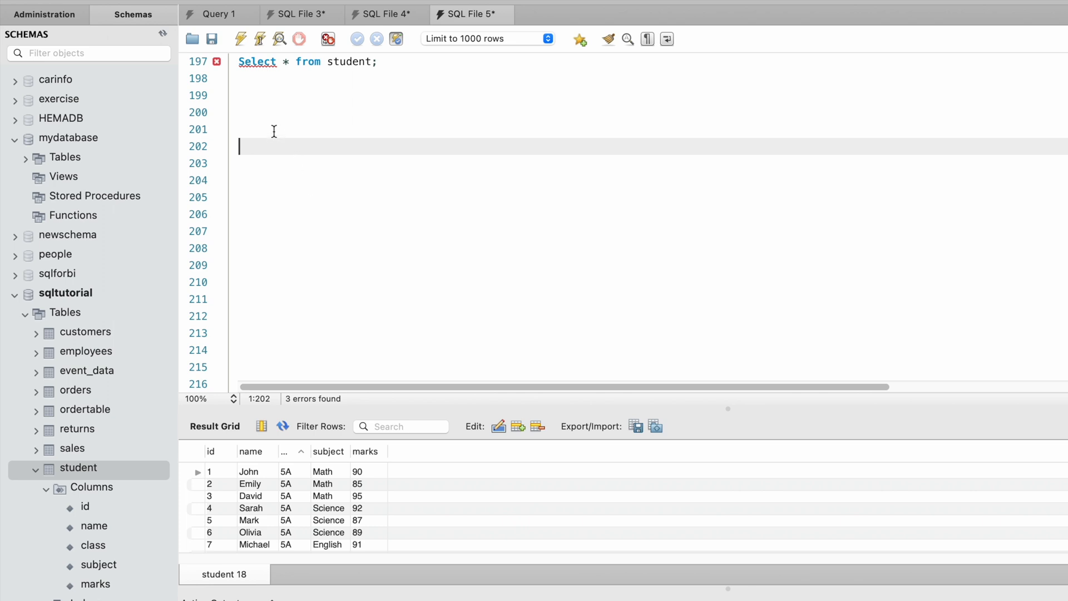
Write SELECT class, name, SUM(marks) As total_marks, on line 202.
{"action": "type", "text": "SELECT"}
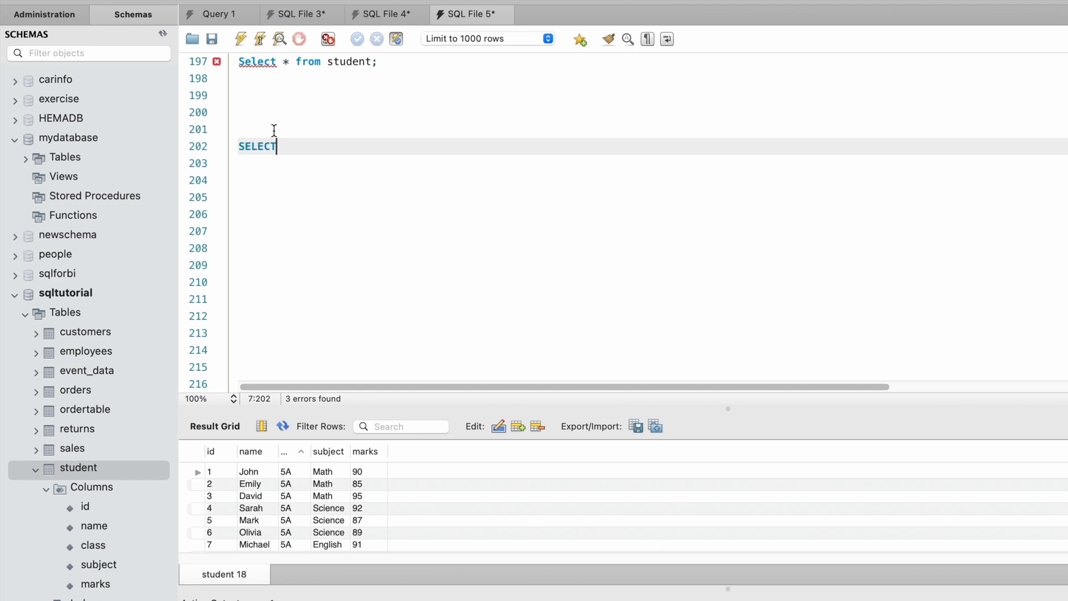
{"action": "type", "text": "class"}
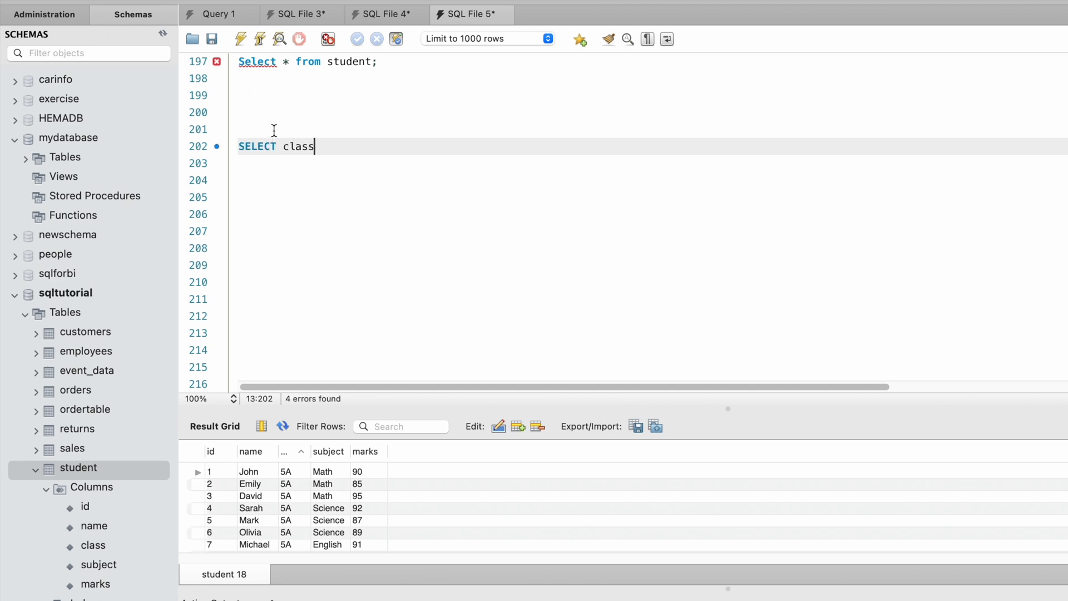
{"action": "type", "text": ", name"}
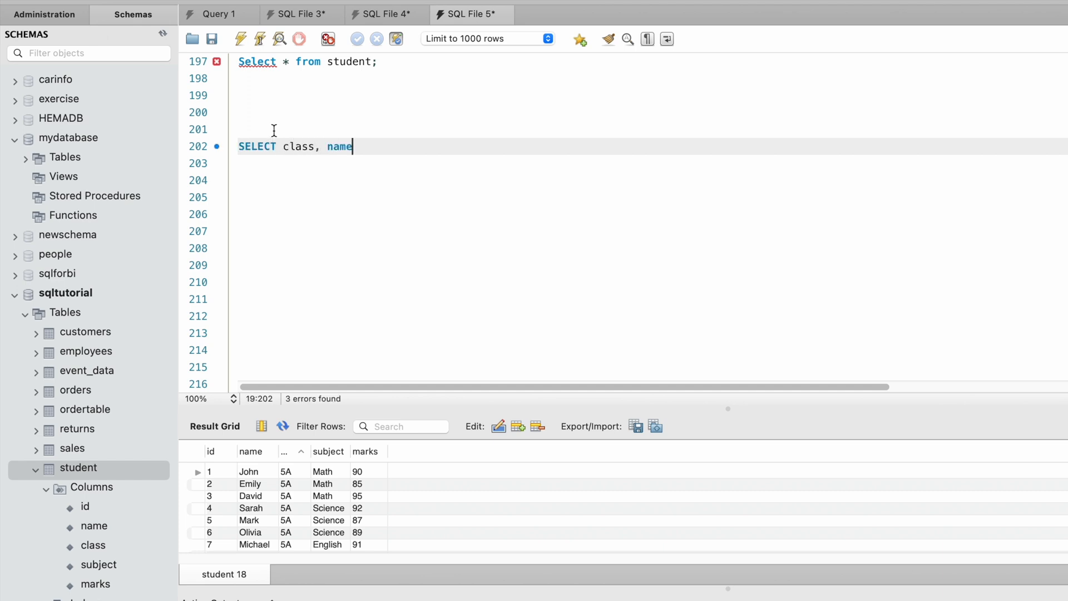
{"action": "type", "text": ", SUM"}
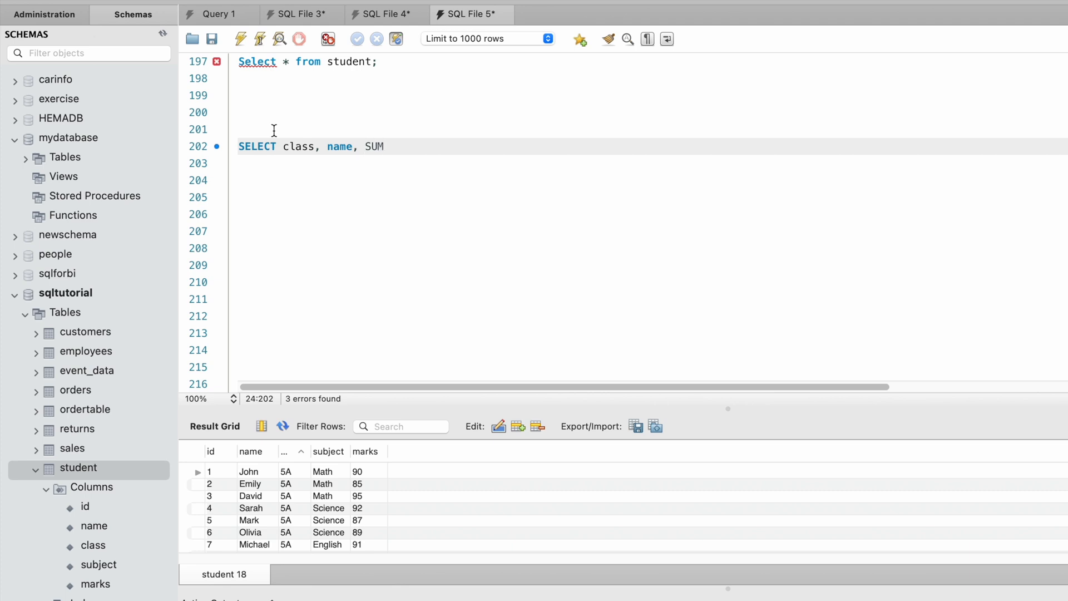
{"action": "type", "text": "("}
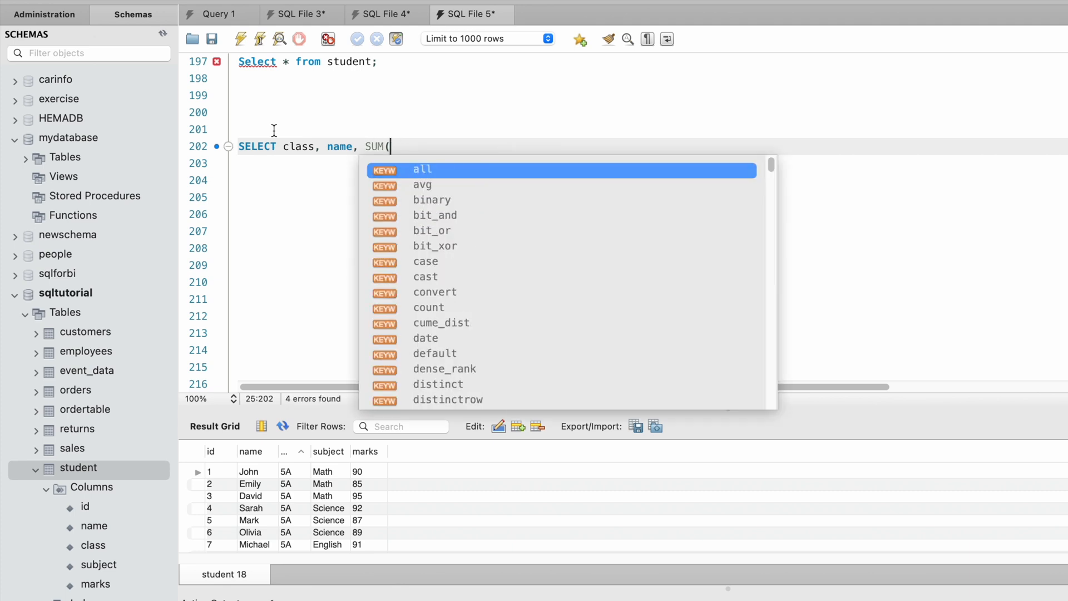
{"action": "type", "text": "marks) As"}
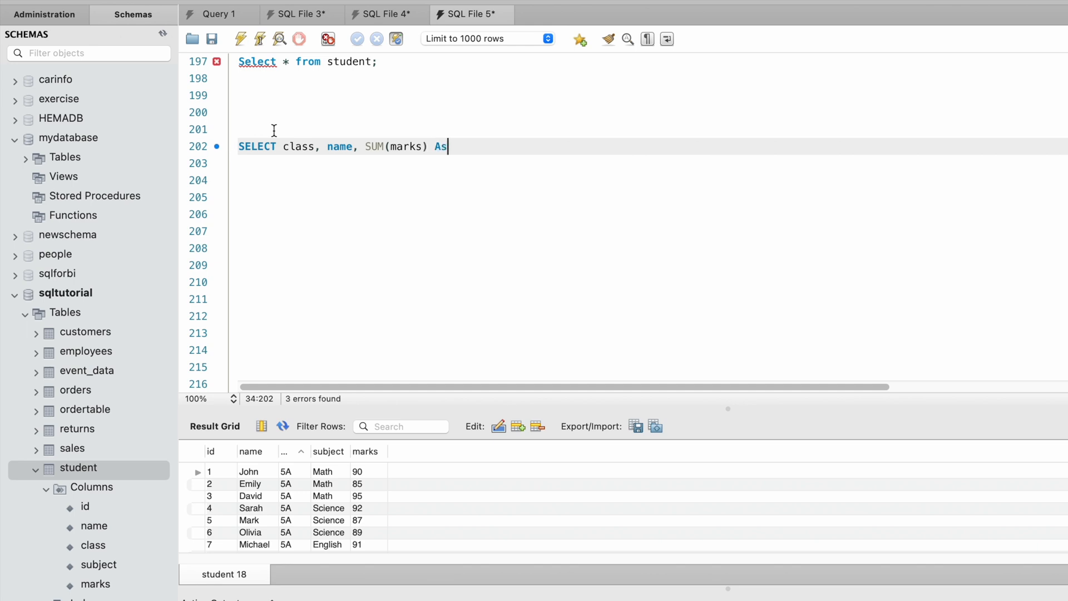
{"action": "type", "text": "total_ma"}
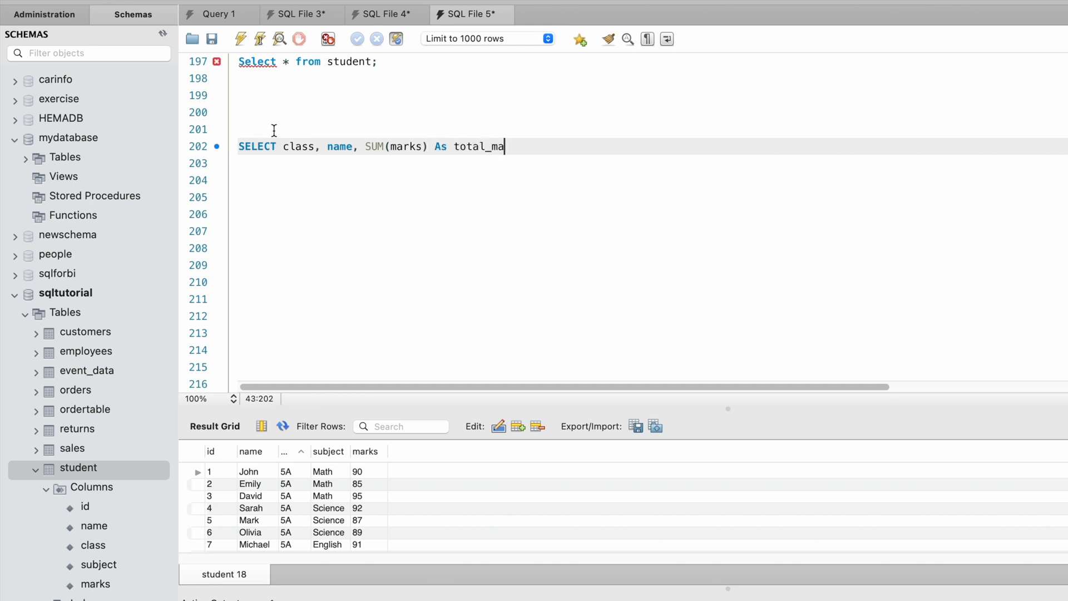
{"action": "type", "text": "rks"}
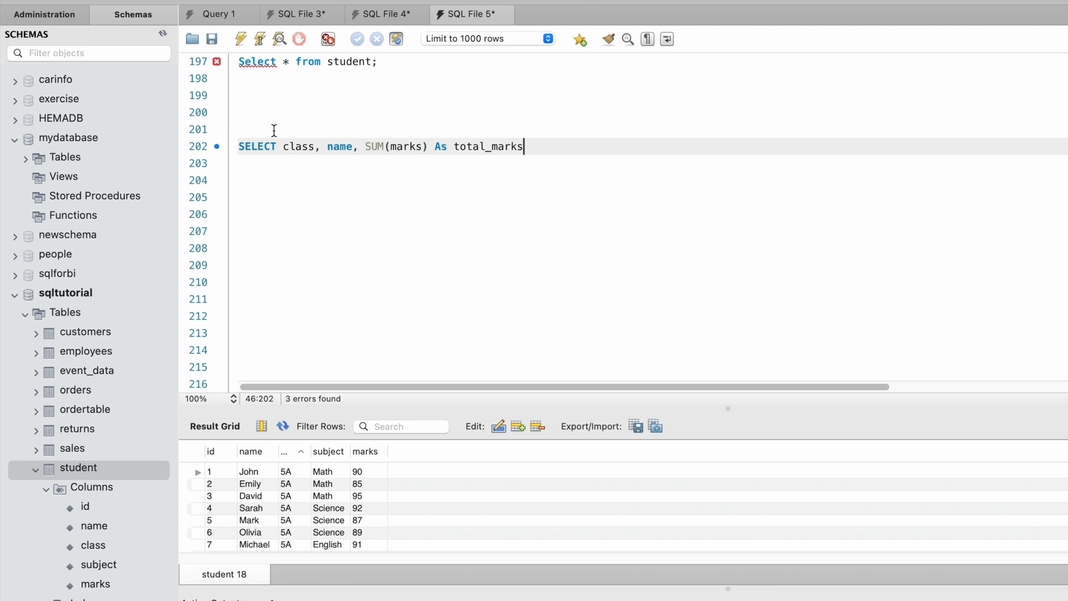
{"action": "type", "text": ","}
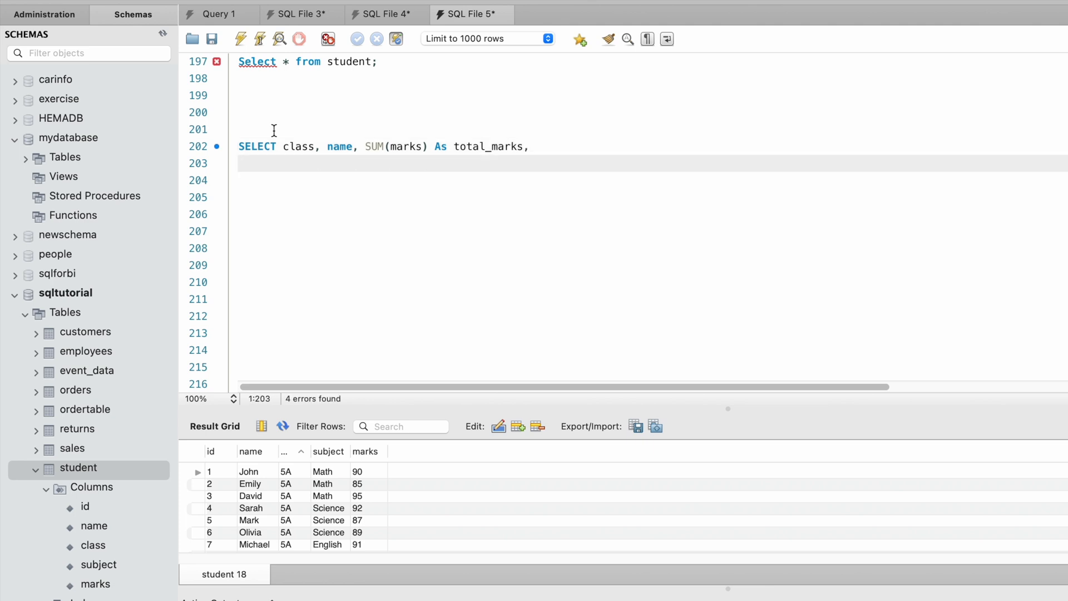
Add DENSE_RANK() OVER (PARTITION BY class to the select list.
{"action": "type", "text": "DENSE_"}
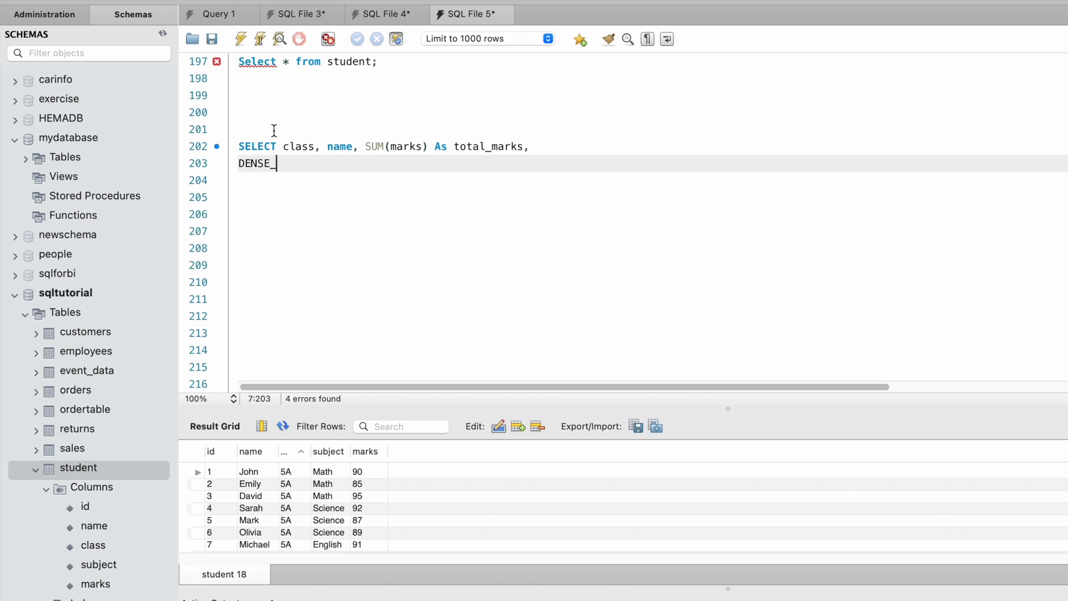
{"action": "type", "text": "RANK"}
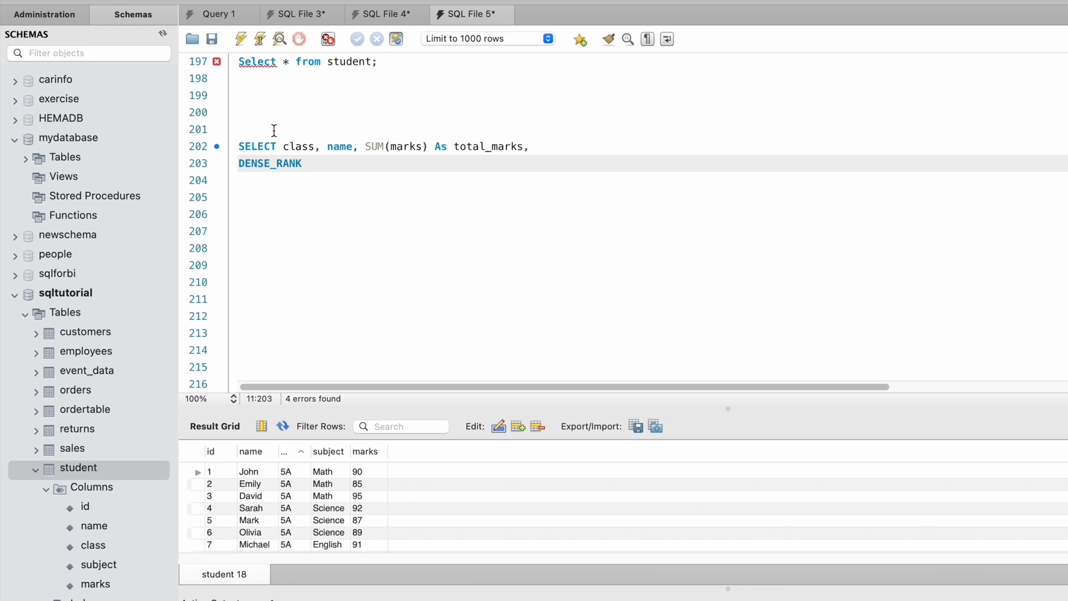
{"action": "type", "text": "("}
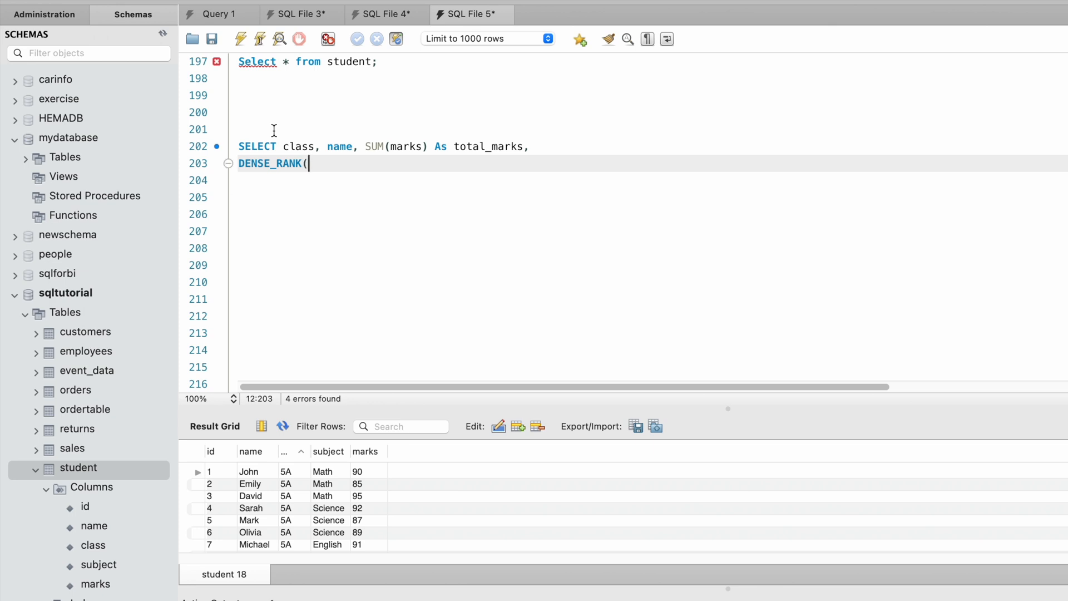
{"action": "type", "text": ")"}
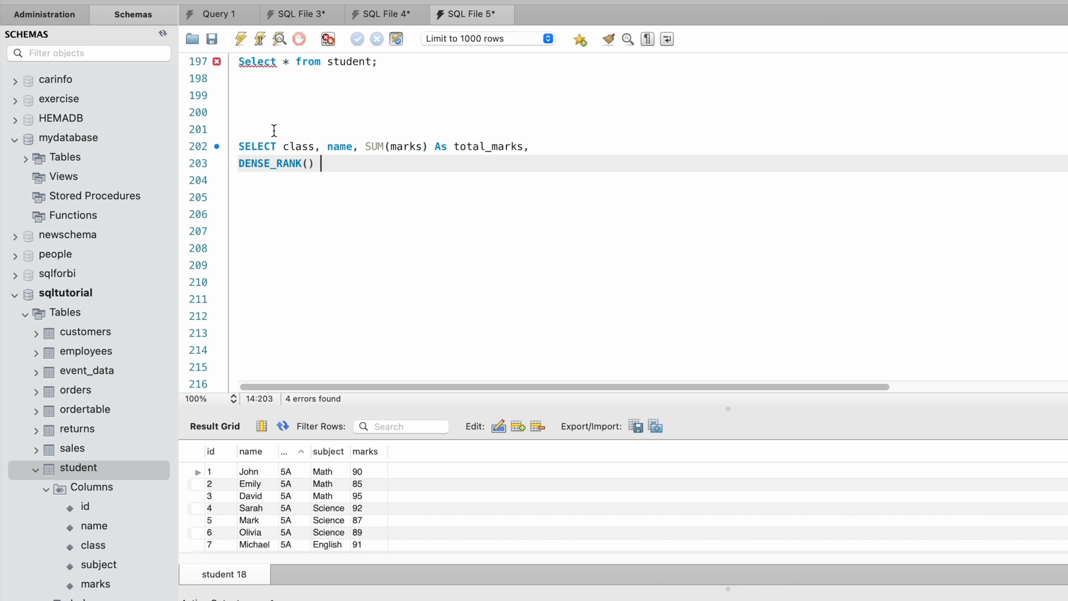
{"action": "type", "text": "OVER"}
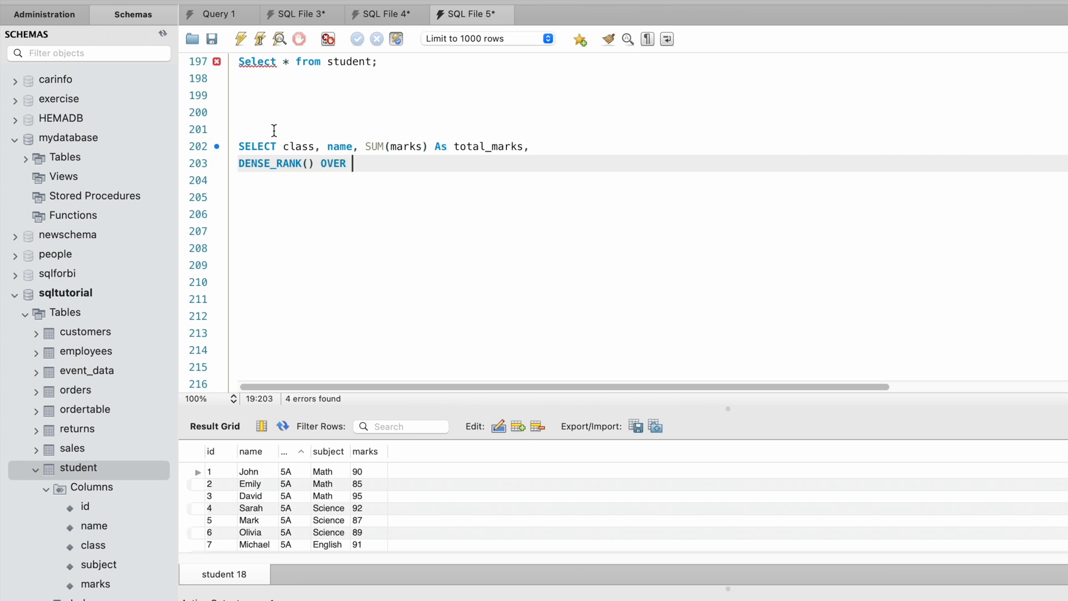
{"action": "type", "text": "(PAR"}
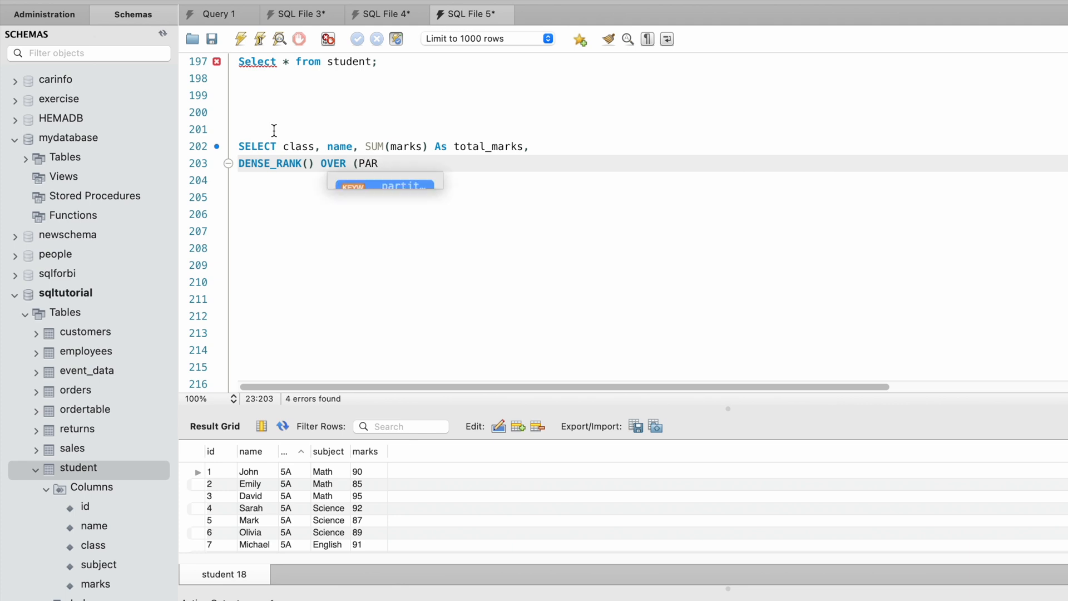
{"action": "type", "text": "TITION"}
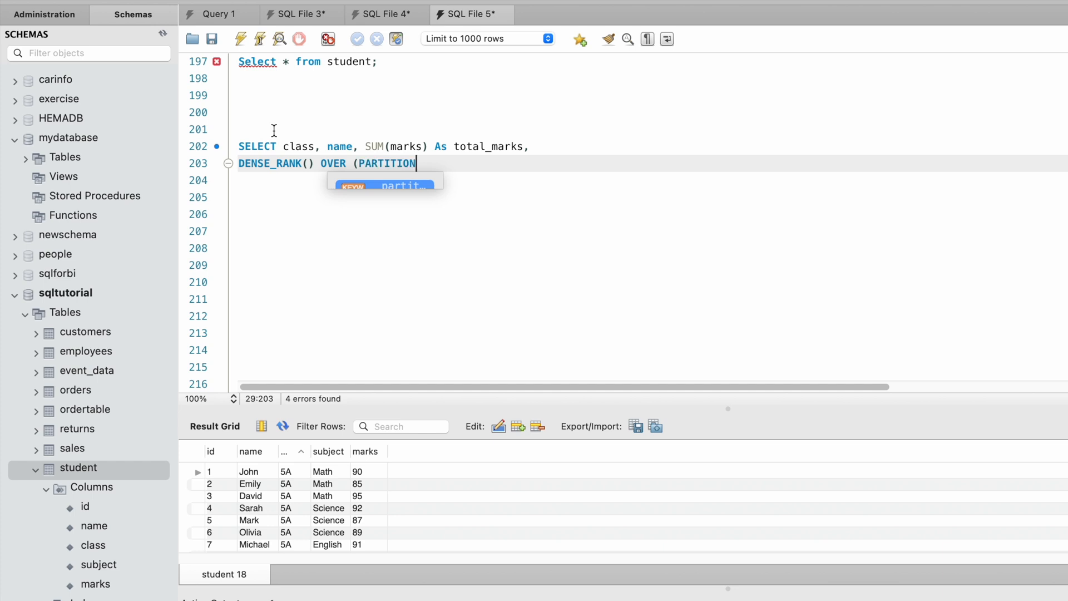
{"action": "type", "text": "BY"}
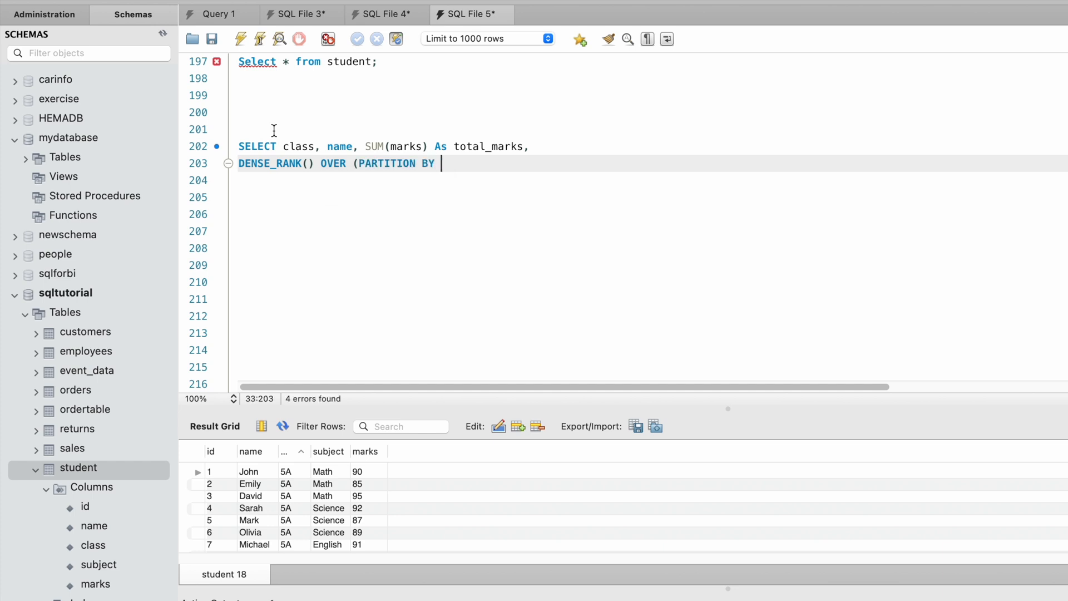
{"action": "type", "text": "class"}
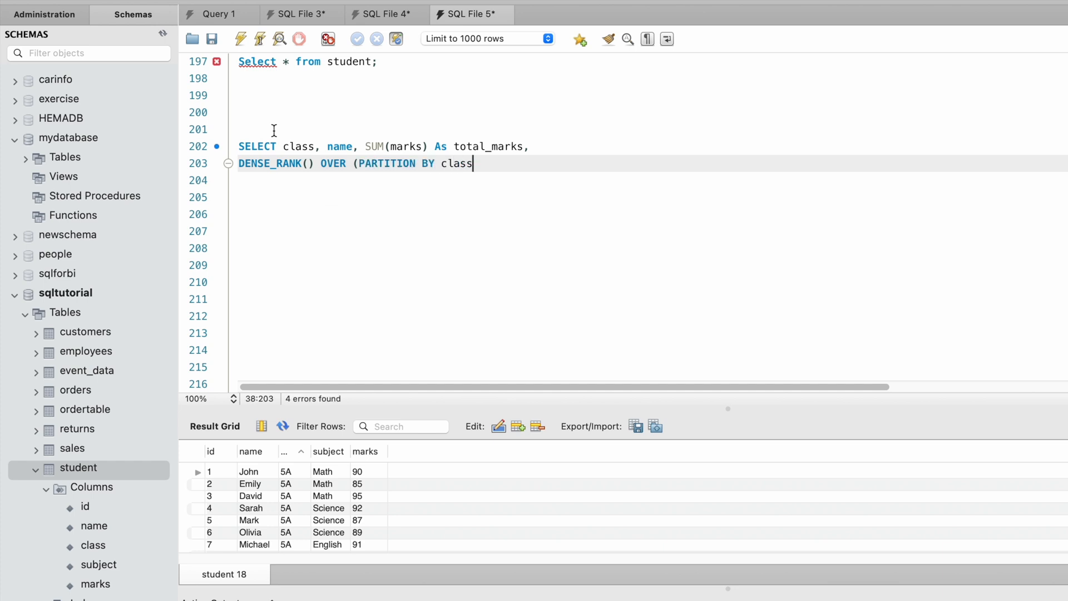
Finish the window with ORDER BY SUM(Marks) DESC) as class_rank and begin FROM.
{"action": "type", "text": "ORDER BY"}
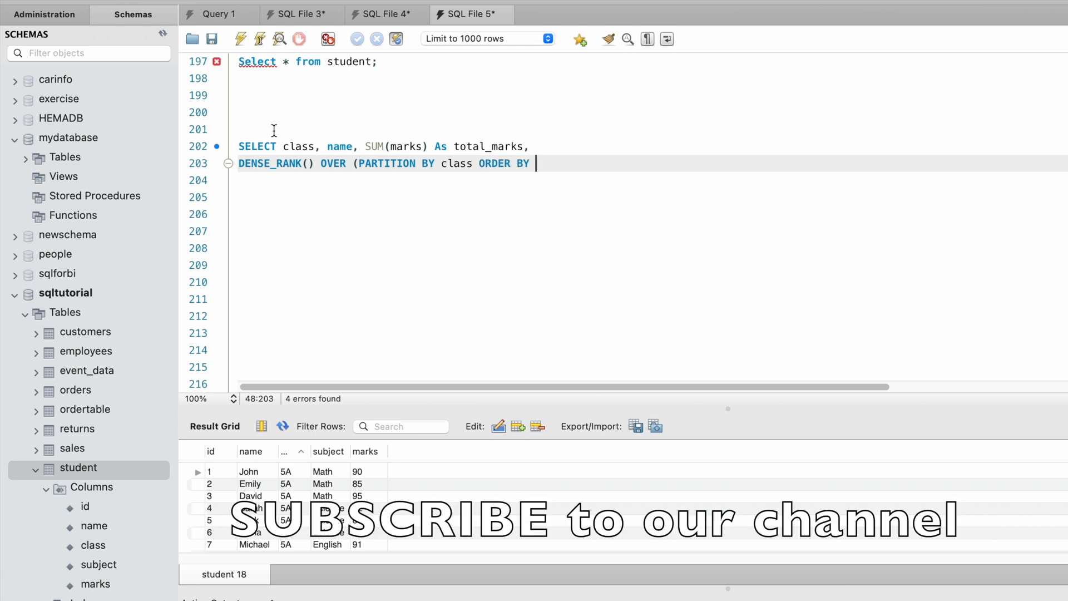
{"action": "type", "text": "SUM(M"}
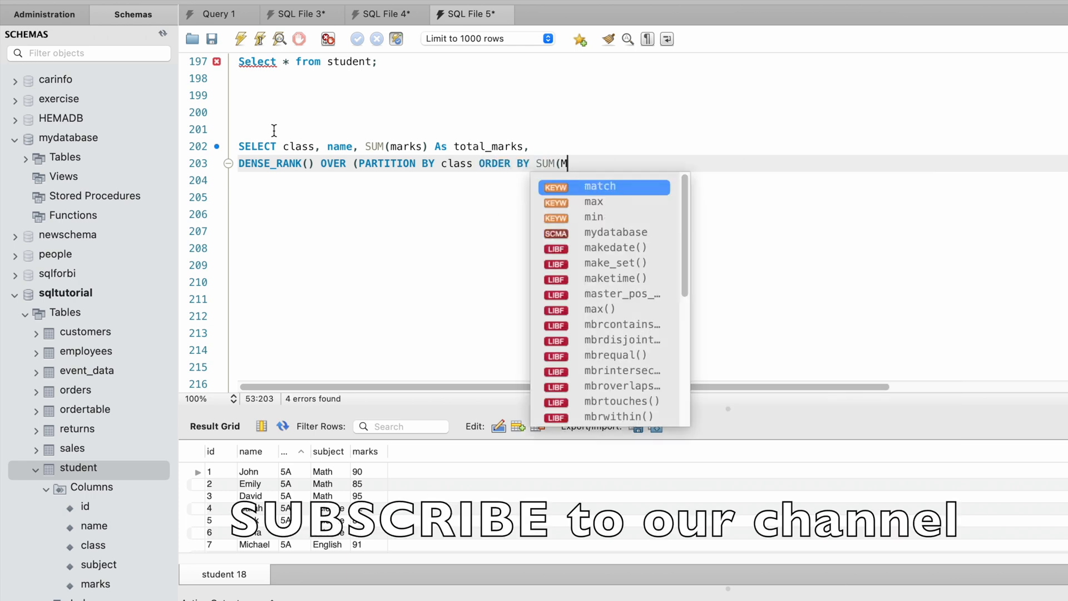
{"action": "type", "text": "arks)"}
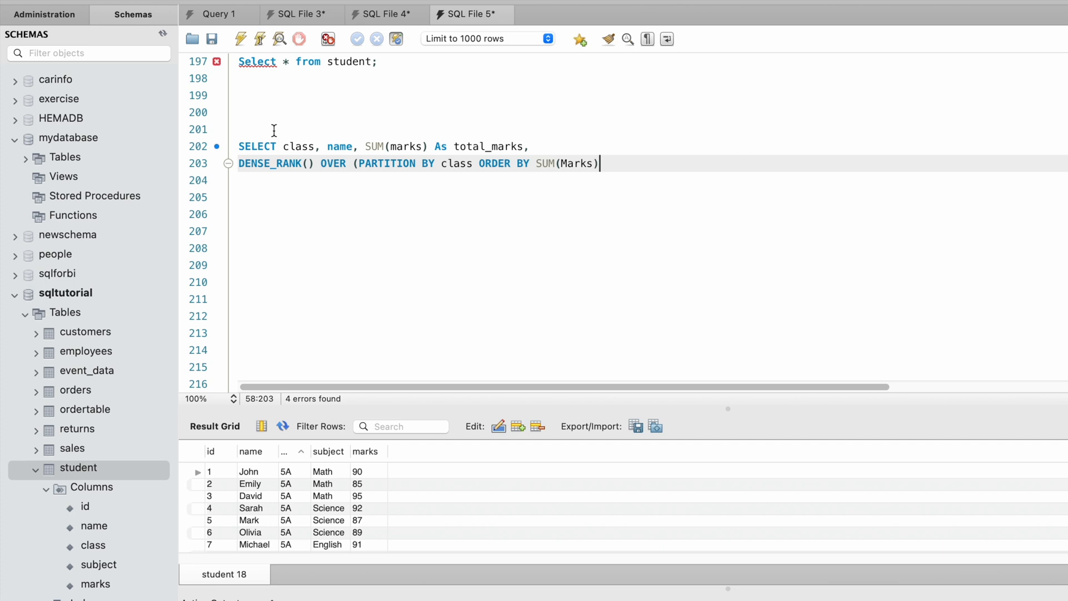
{"action": "type", "text": "DESC) as cla"}
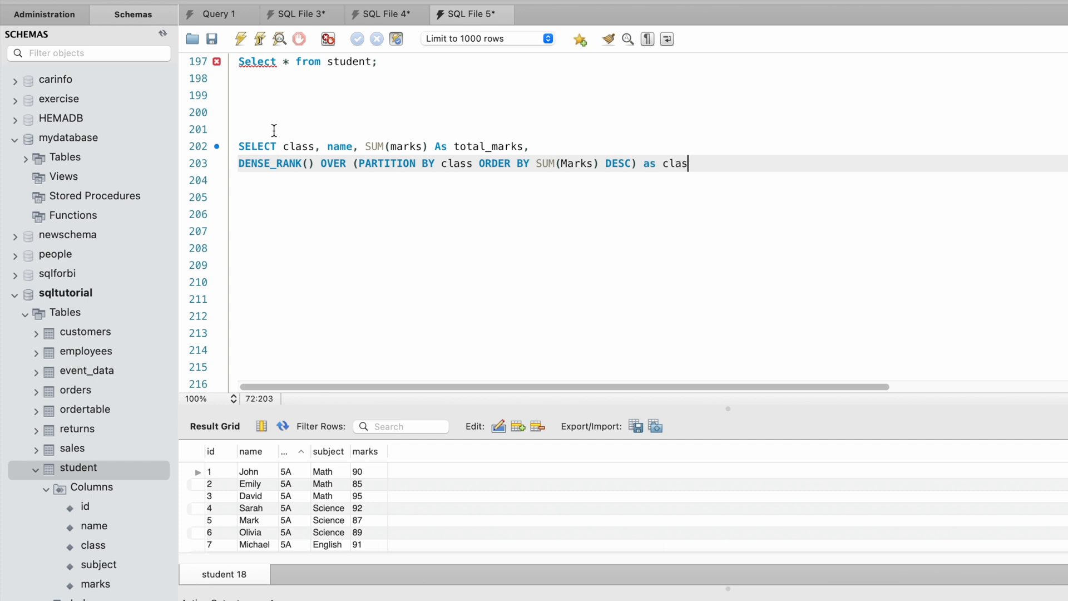
{"action": "type", "text": "s_rank"}
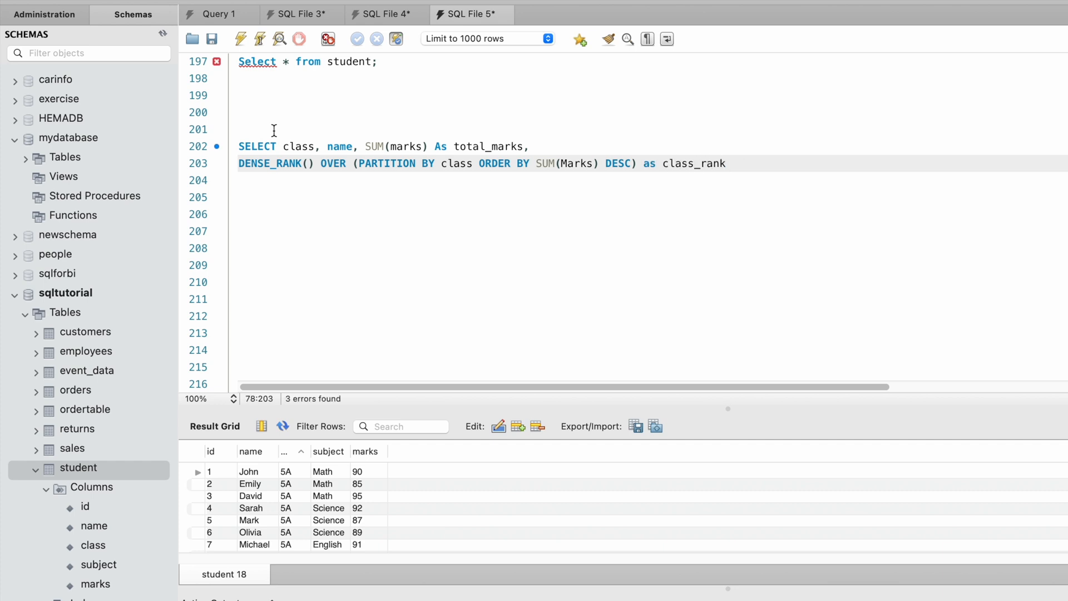
{"action": "type", "text": "FROM s"}
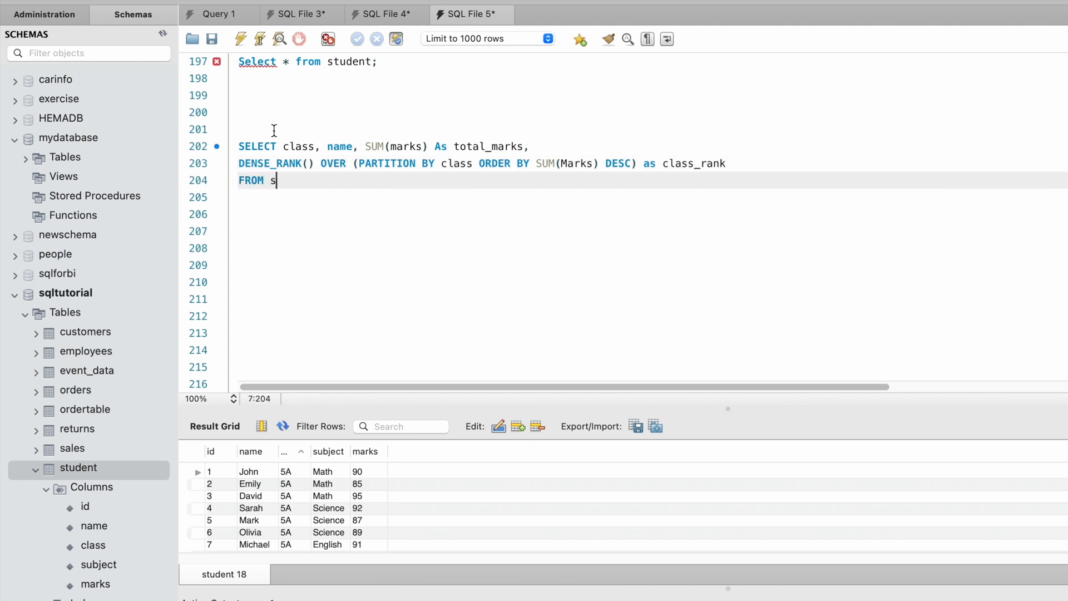
Complete FROM student and add GROUP BY class, name to the ranking query.
{"action": "type", "text": "tudne"}
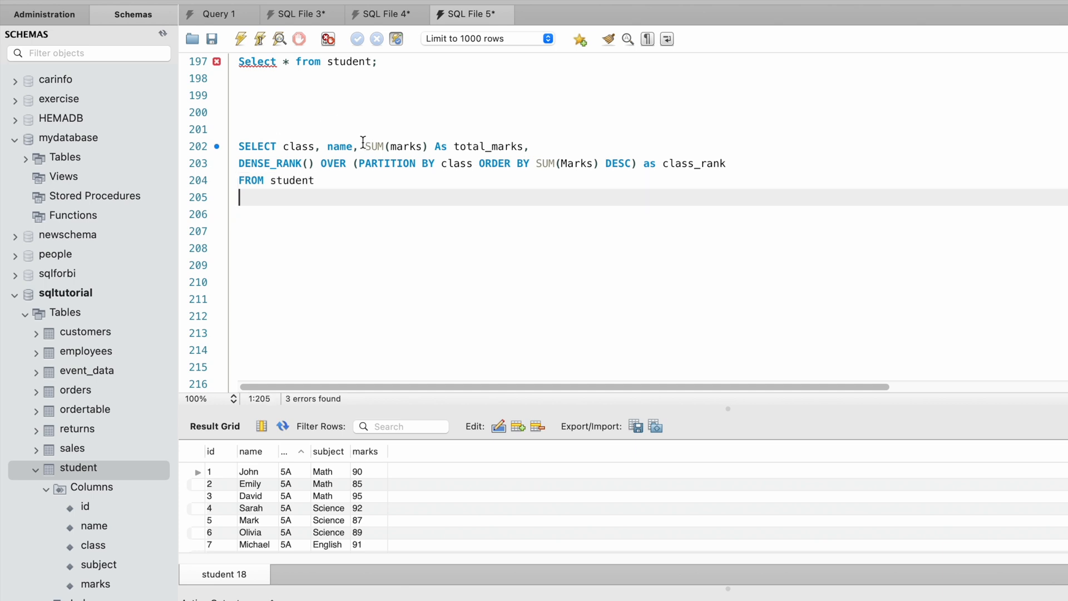
{"action": "double_click", "coordinate": [398, 146]}
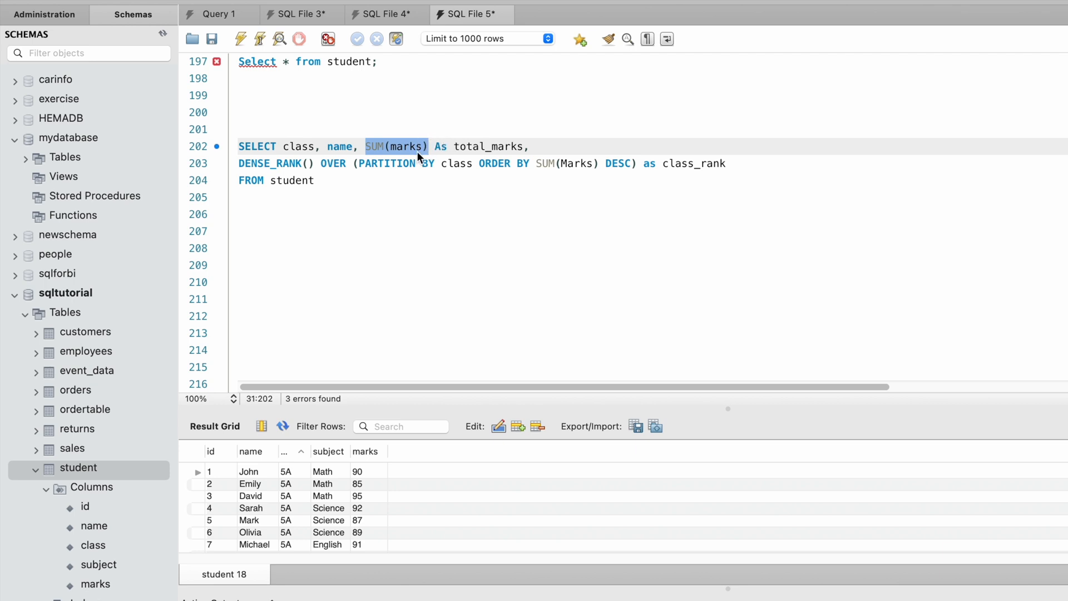
{"action": "type", "text": "GROUP"}
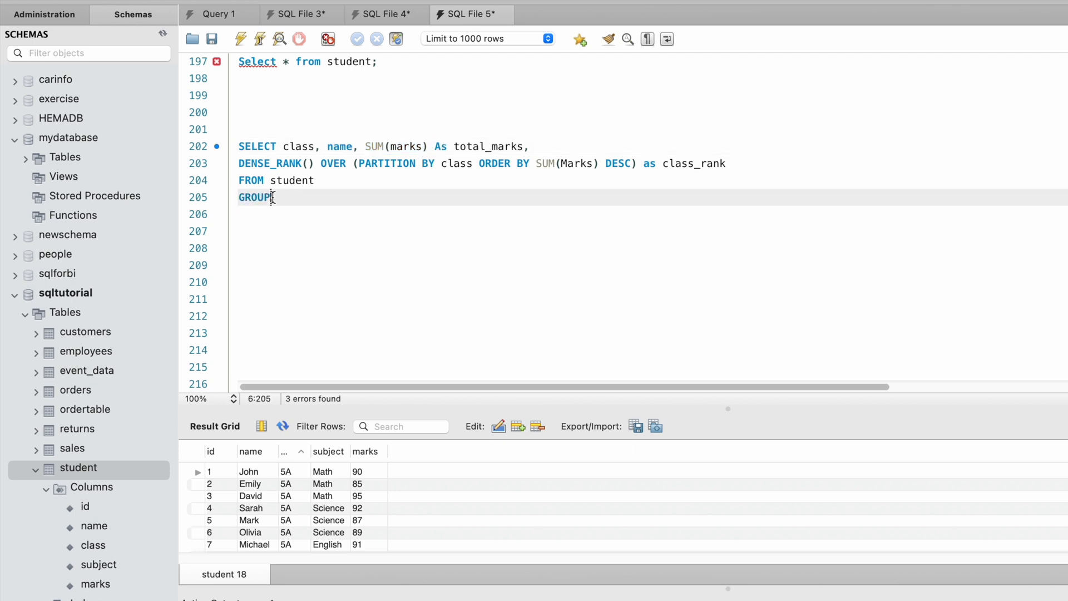
{"action": "type", "text": "BY s"}
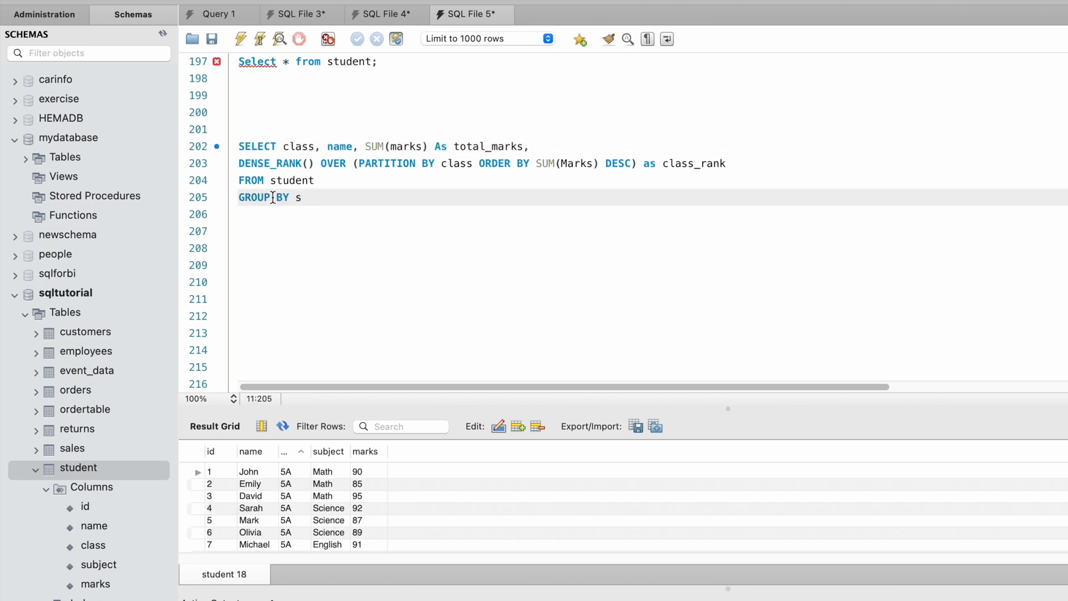
{"action": "type", "text": "lass,"}
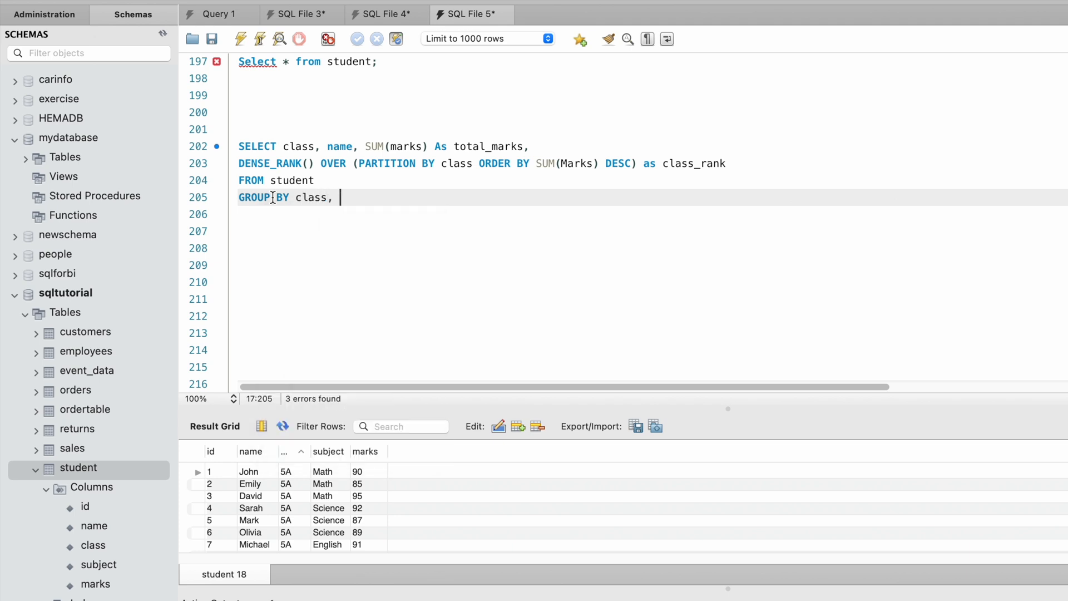
{"action": "type", "text": "nam"}
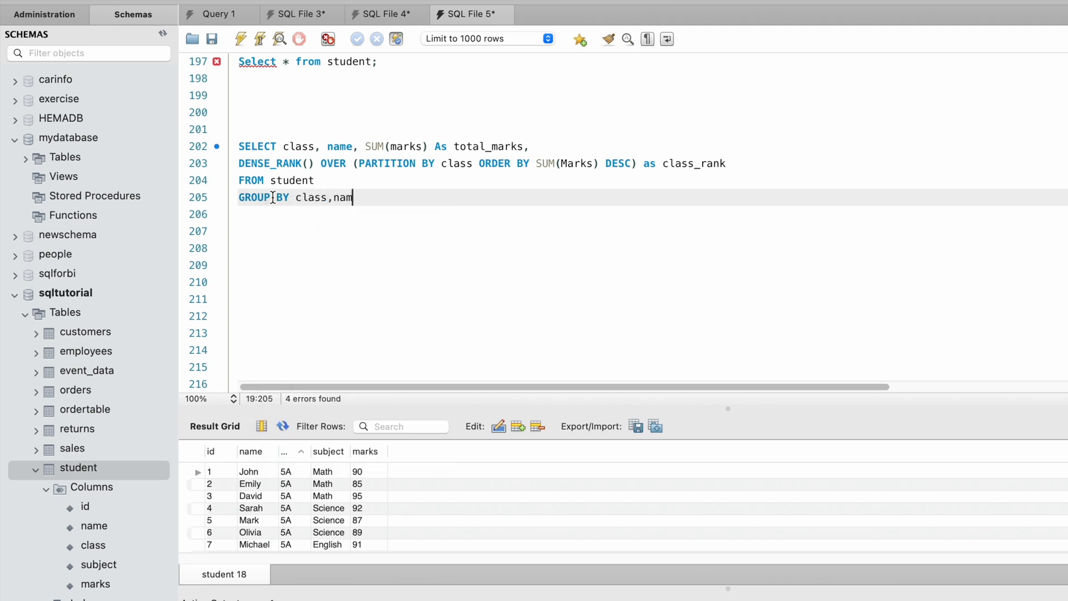
{"action": "type", "text": "e"}
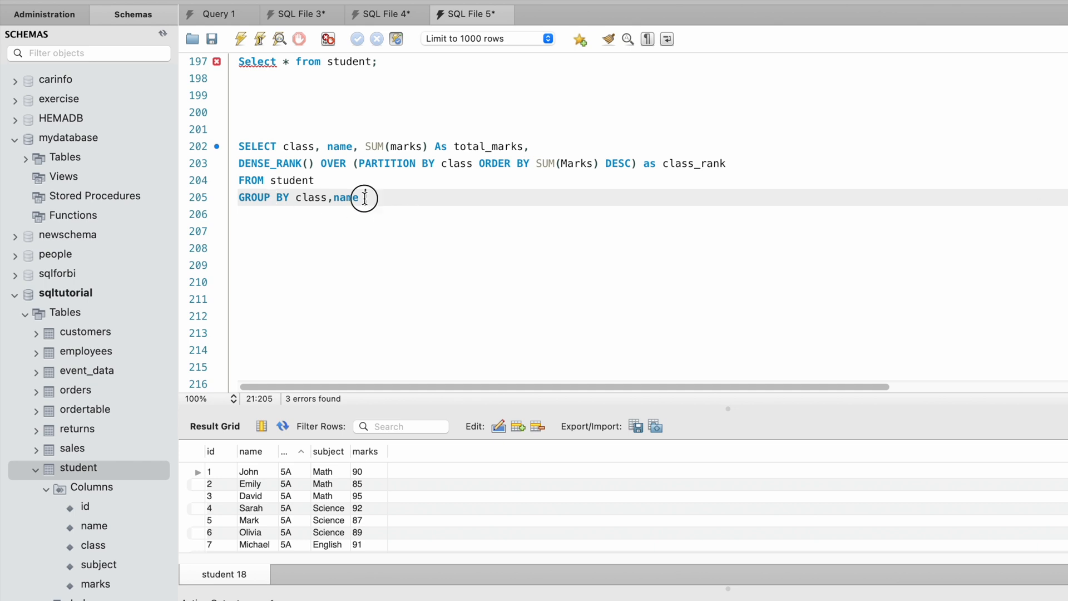
Execute the ranking query to list each student's total_marks and class_rank per class.
{"action": "left_click", "coordinate": [241, 38]}
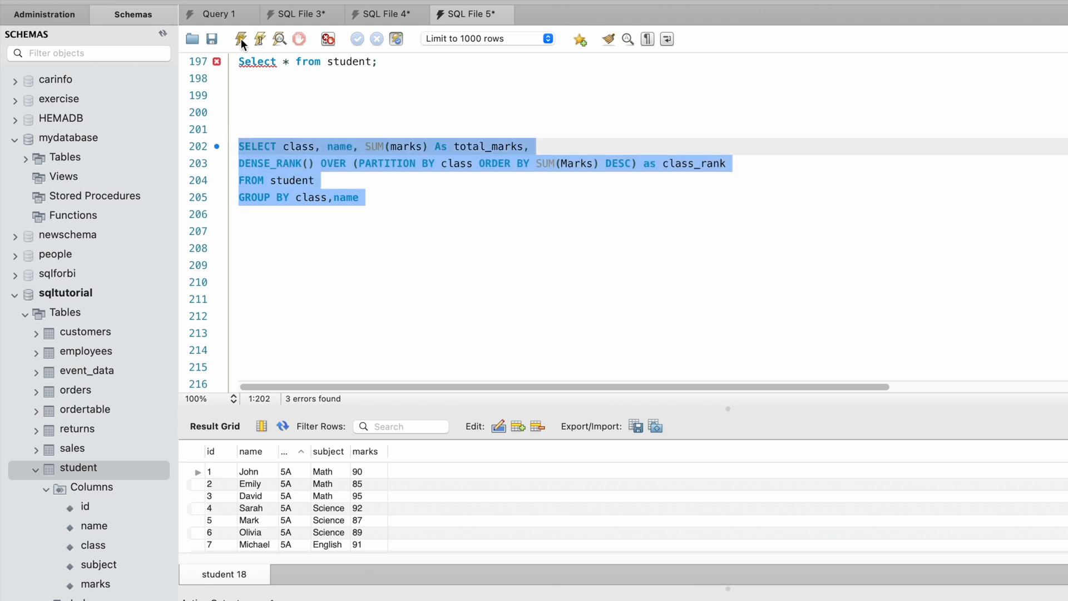
{"action": "left_click", "coordinate": [242, 39]}
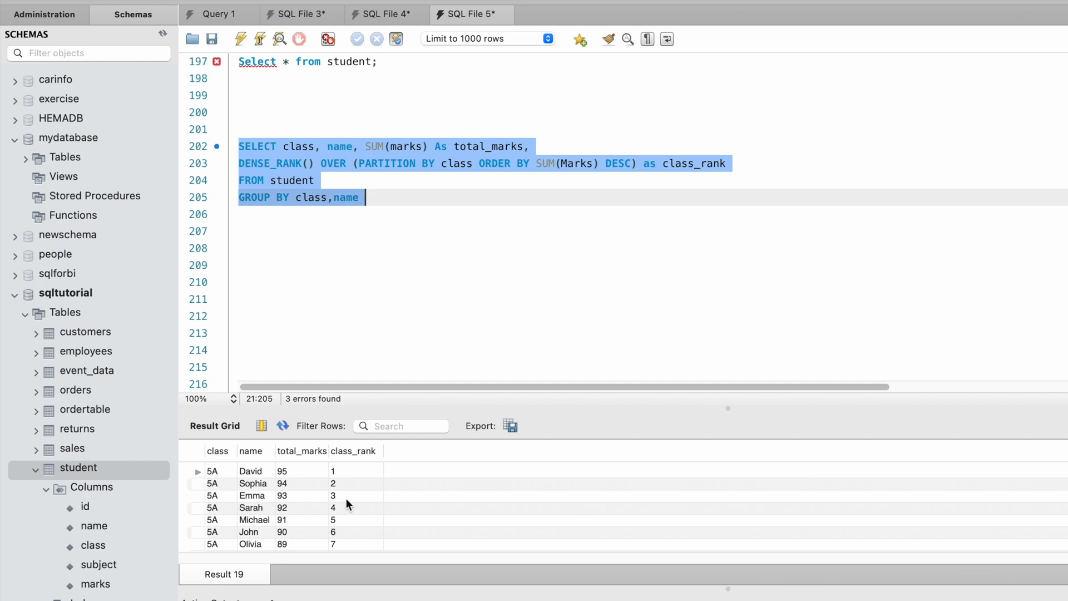
{"action": "mouse_move", "coordinate": [274, 401]}
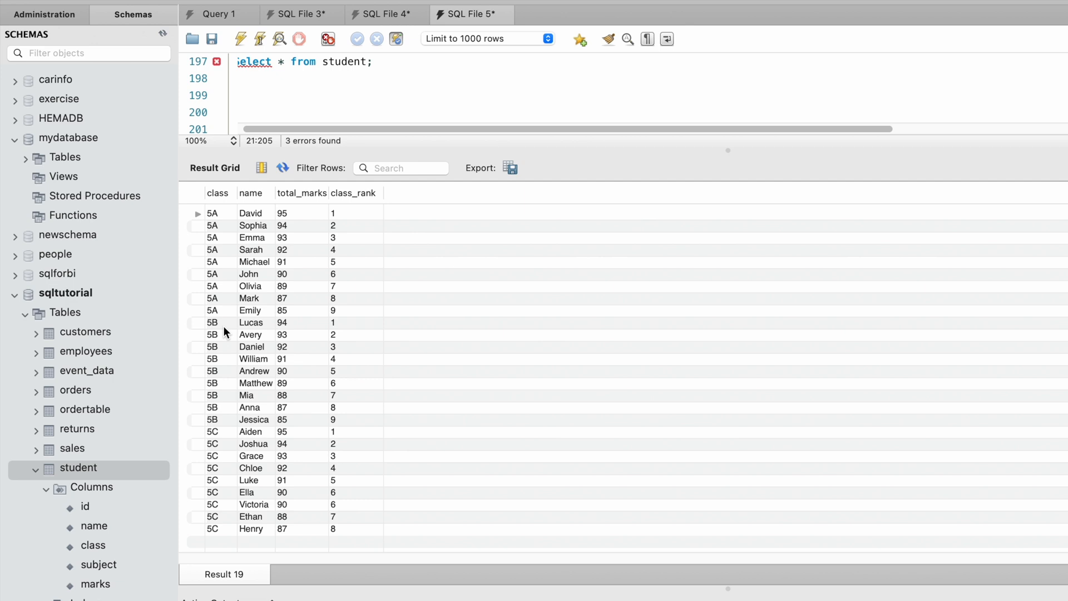
{"action": "mouse_move", "coordinate": [226, 330]}
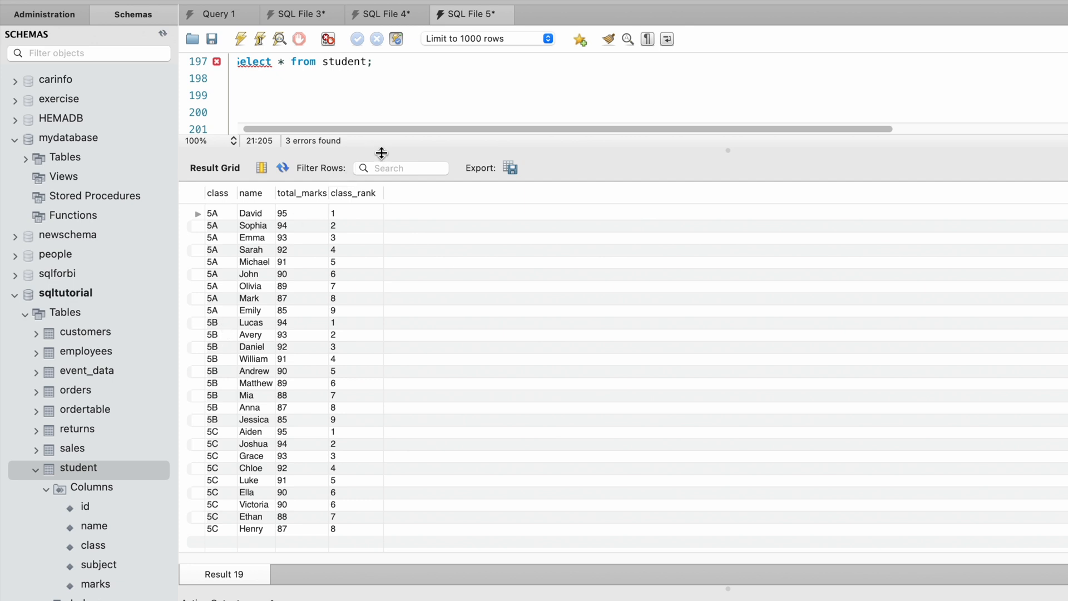
{"action": "left_click_drag", "start_coordinate": [381, 153], "coordinate": [382, 353]}
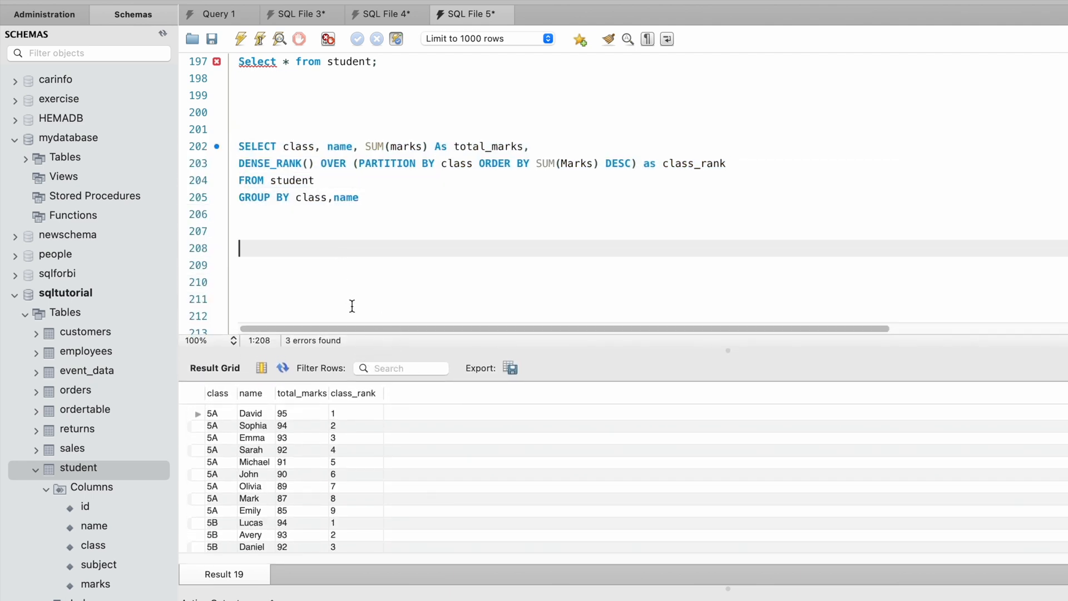
{"action": "mouse_move", "coordinate": [352, 498]}
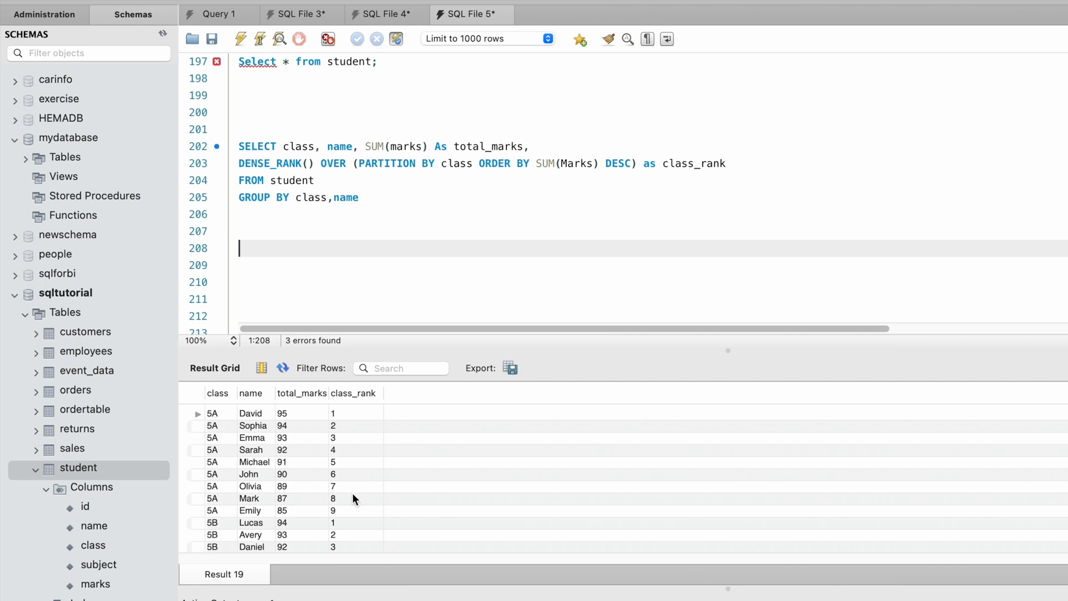
{"action": "mouse_move", "coordinate": [319, 465]}
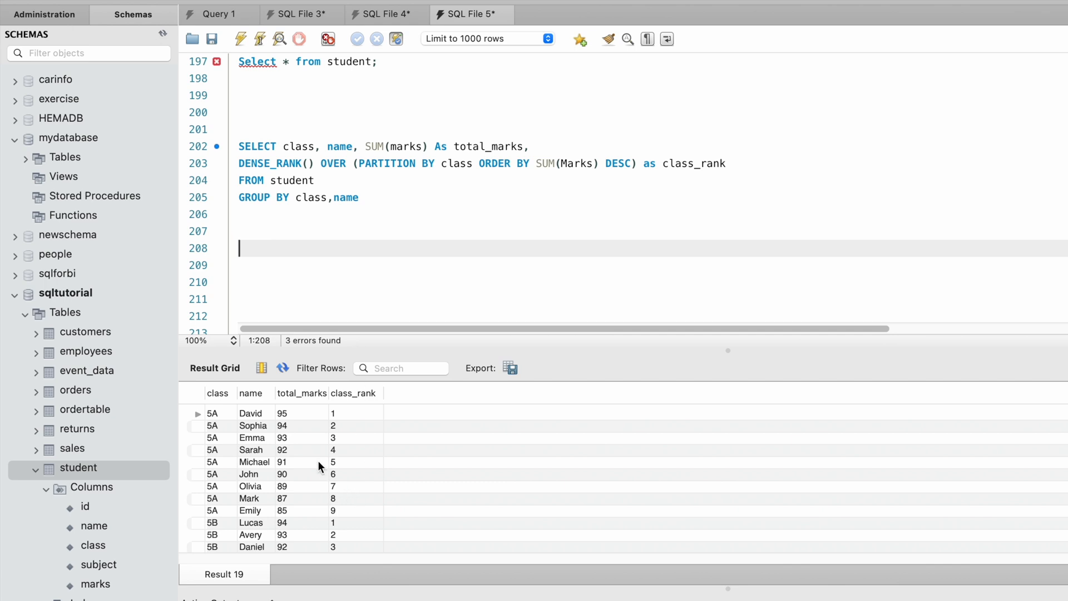
{"action": "mouse_move", "coordinate": [272, 419]}
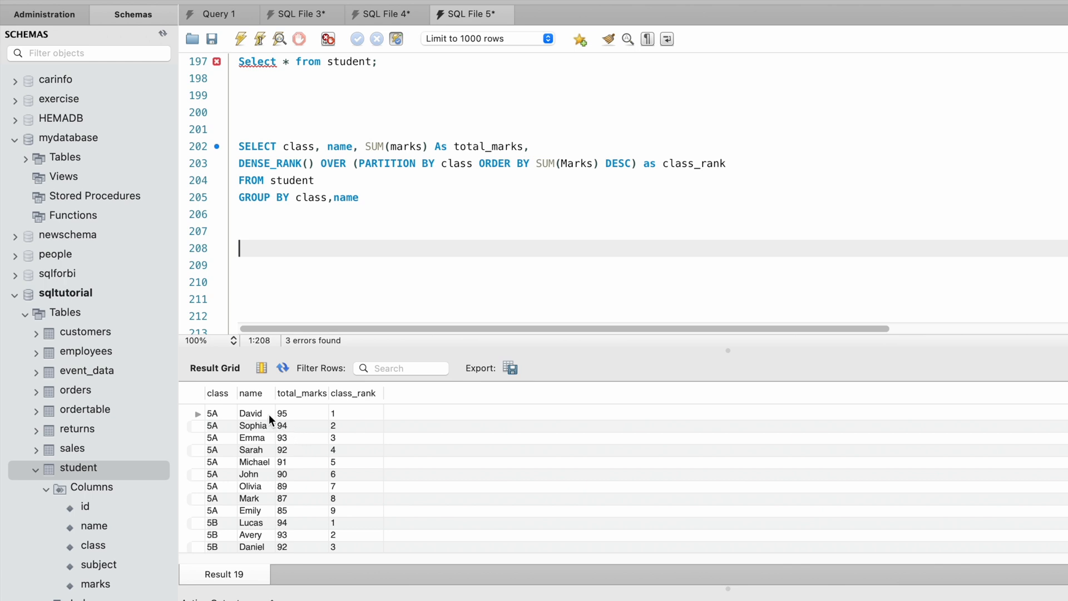
{"action": "mouse_move", "coordinate": [250, 420]}
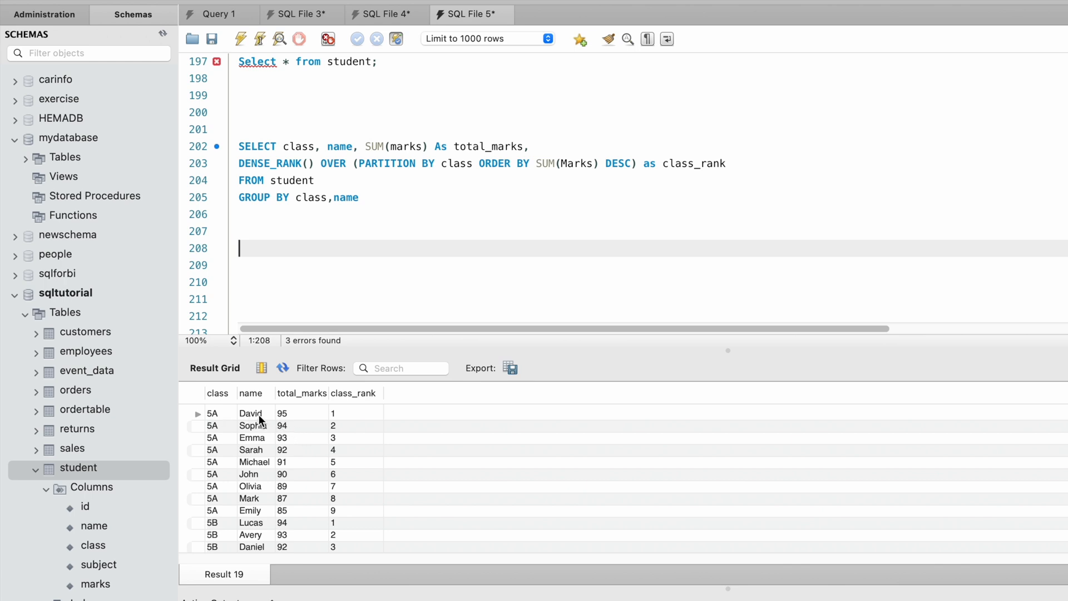
Scroll the result grid through the ranked students of classes 5B and 5C.
{"action": "scroll", "scroll_direction": "down", "scroll_amount": 3}
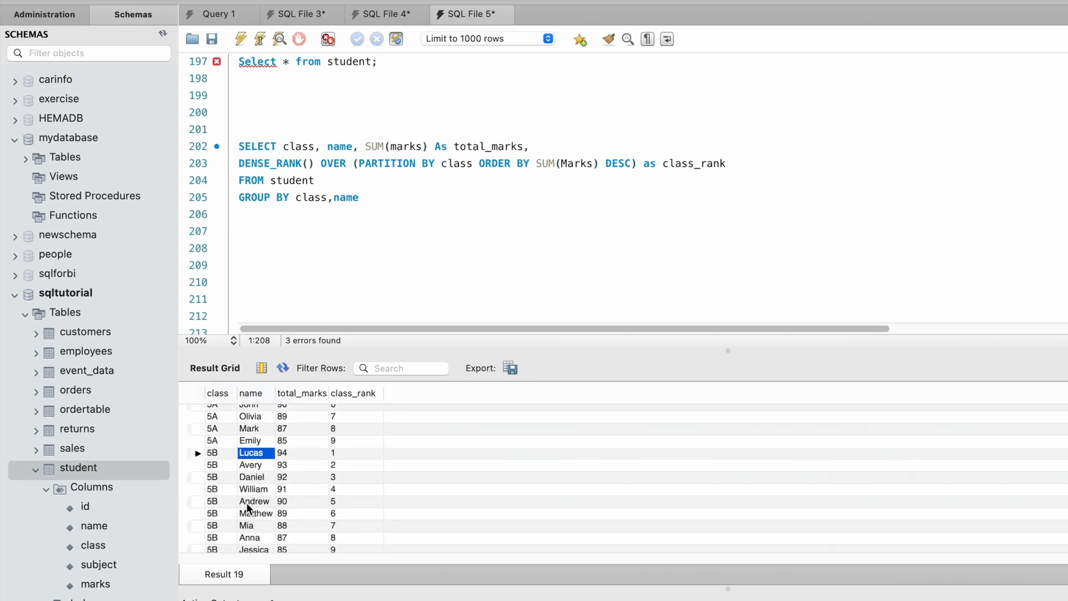
{"action": "scroll", "scroll_direction": "down", "scroll_amount": 3}
{"action": "type", "text": "("}
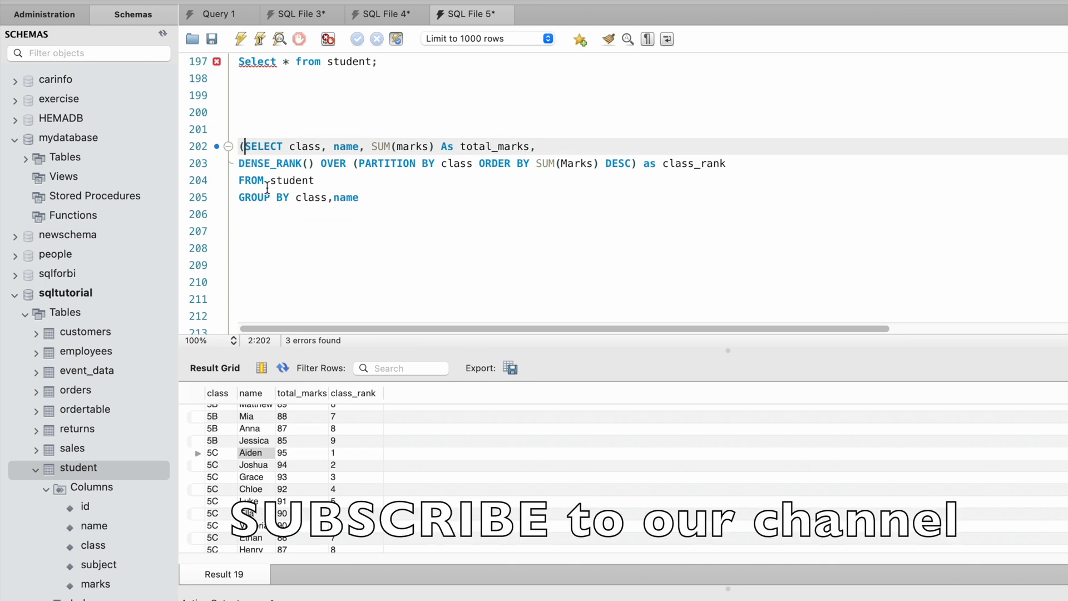
Close the ranking query as subquery s1 and start the outer SELECT s1.class.
{"action": "left_click", "coordinate": [365, 199]}
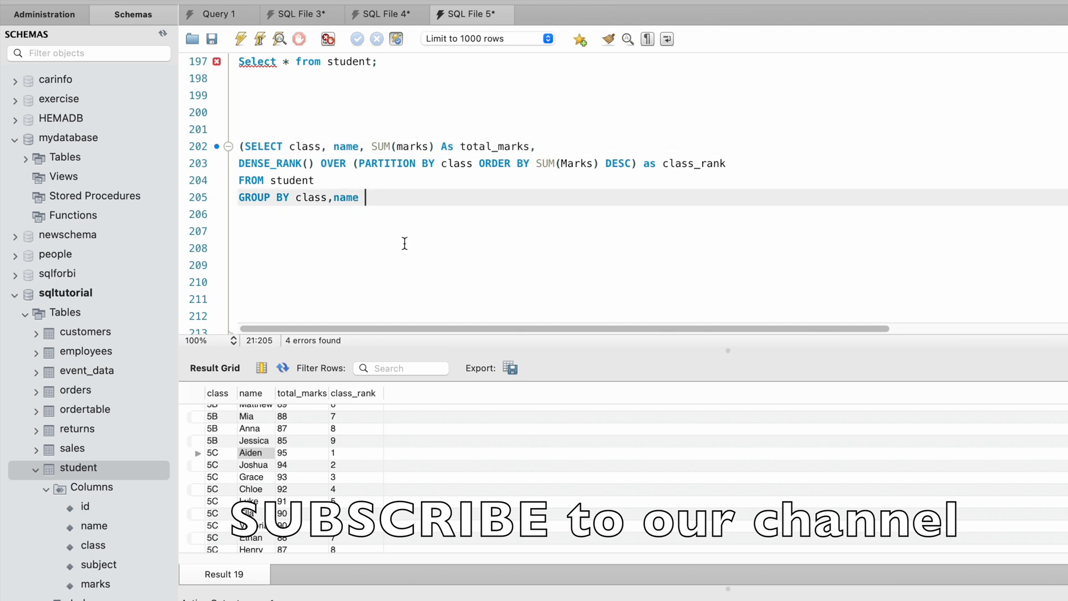
{"action": "type", "text": ") sq"}
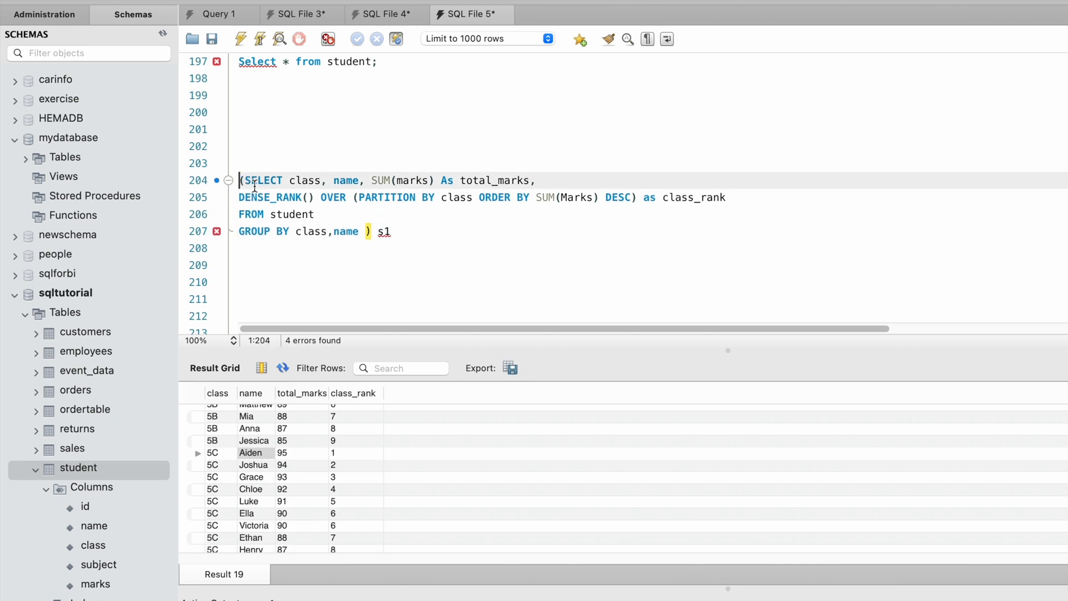
{"action": "type", "text": "SELECT"}
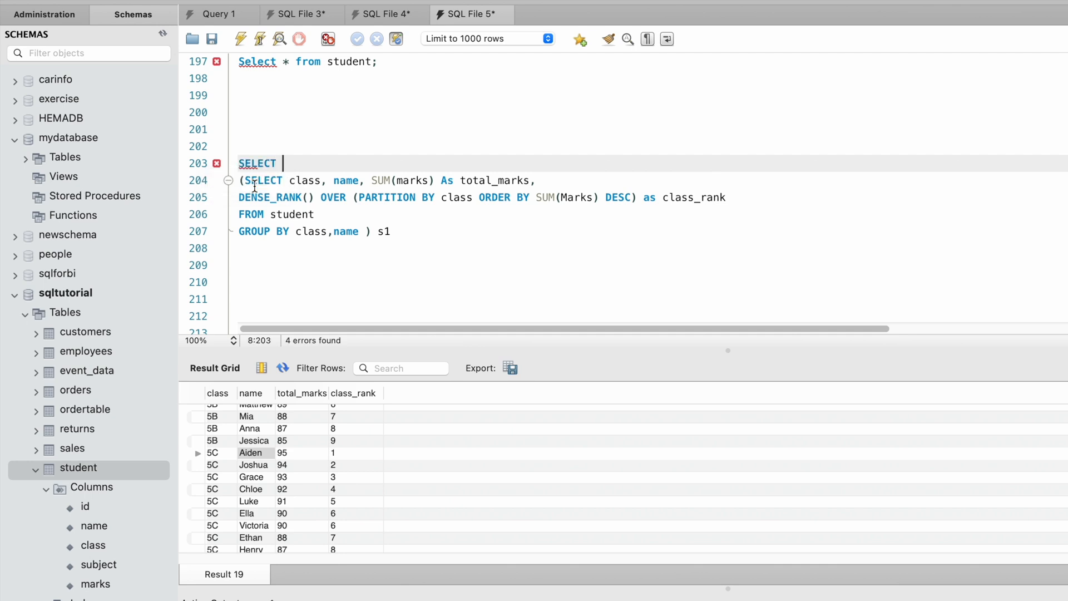
{"action": "type", "text": "s1"}
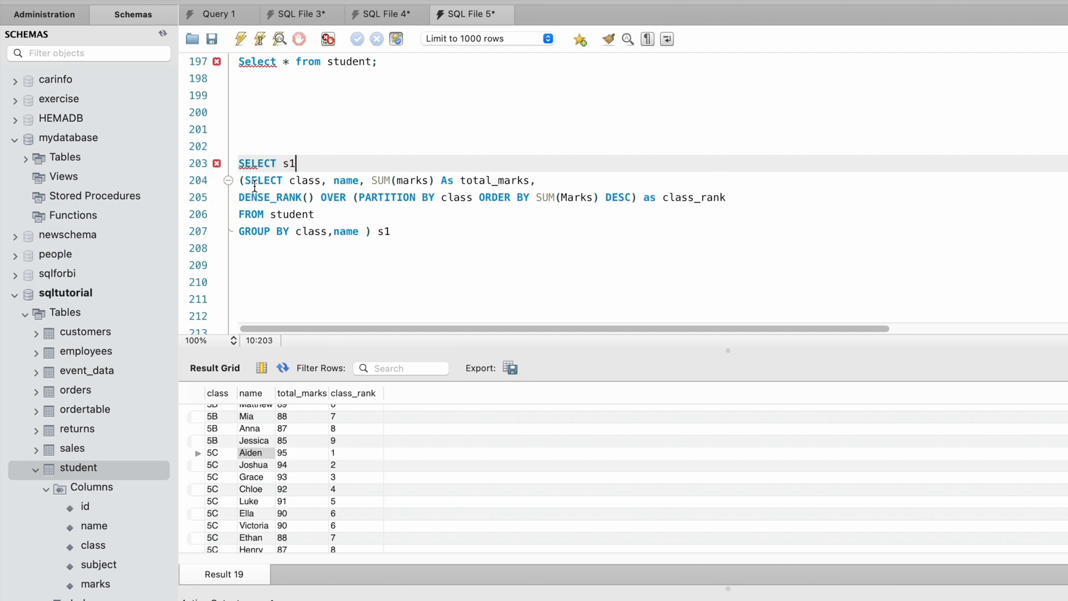
{"action": "type", "text": ".class"}
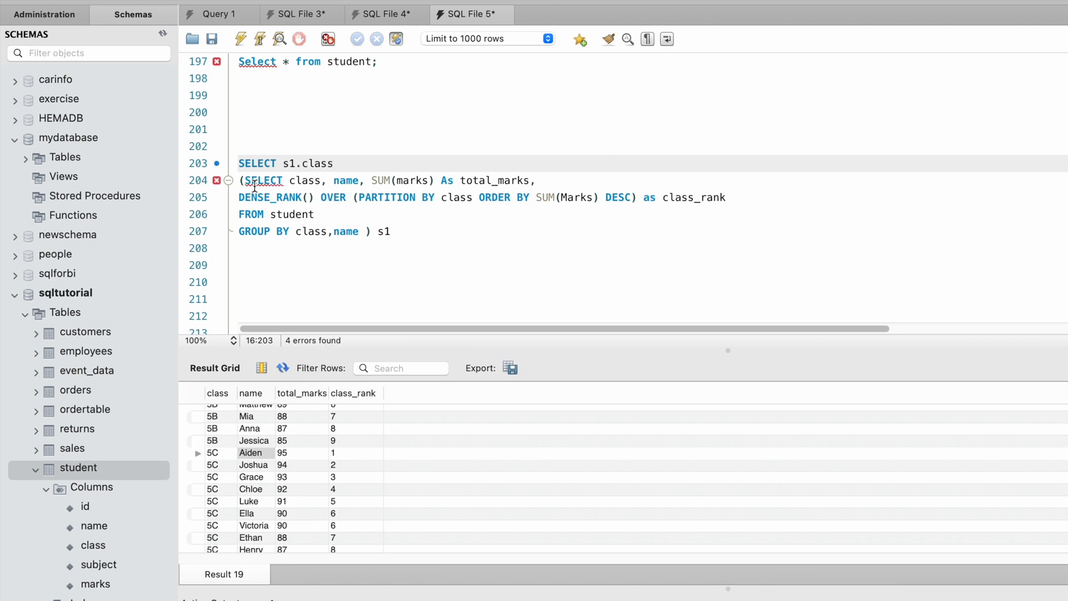
Extend the outer select list with s1.name, s1.total_marks.
{"action": "type", "text": ",s1."}
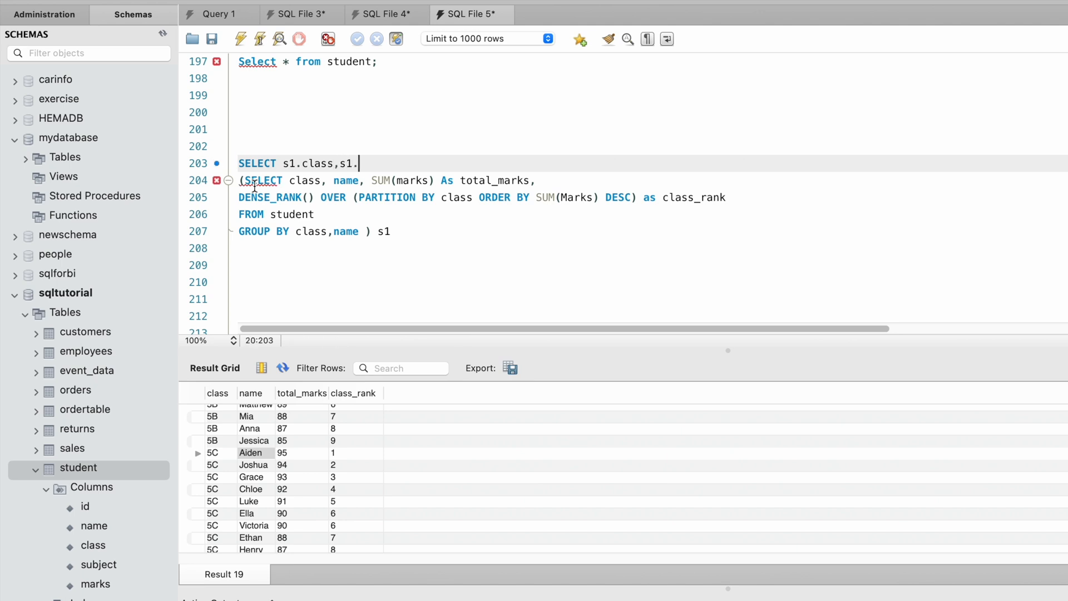
{"action": "type", "text": "name,s"}
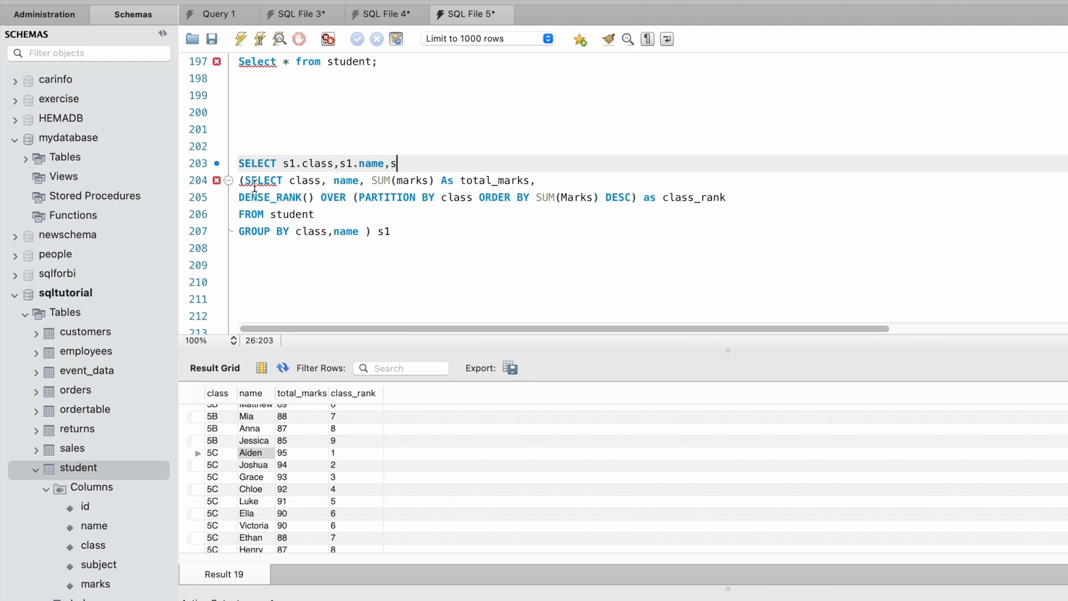
{"action": "type", "text": "1."}
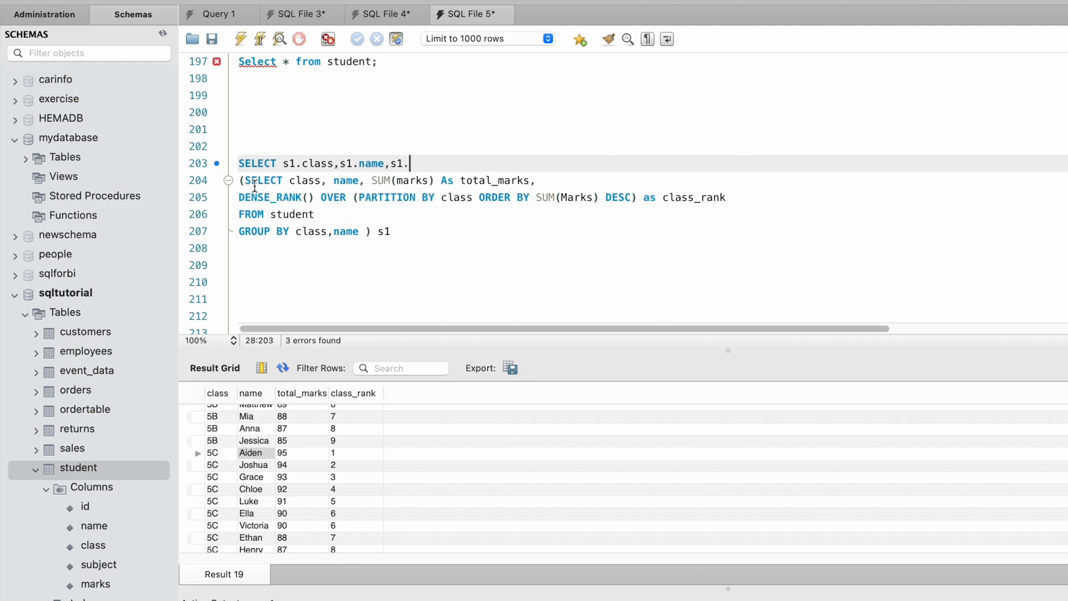
{"action": "type", "text": "total_ma"}
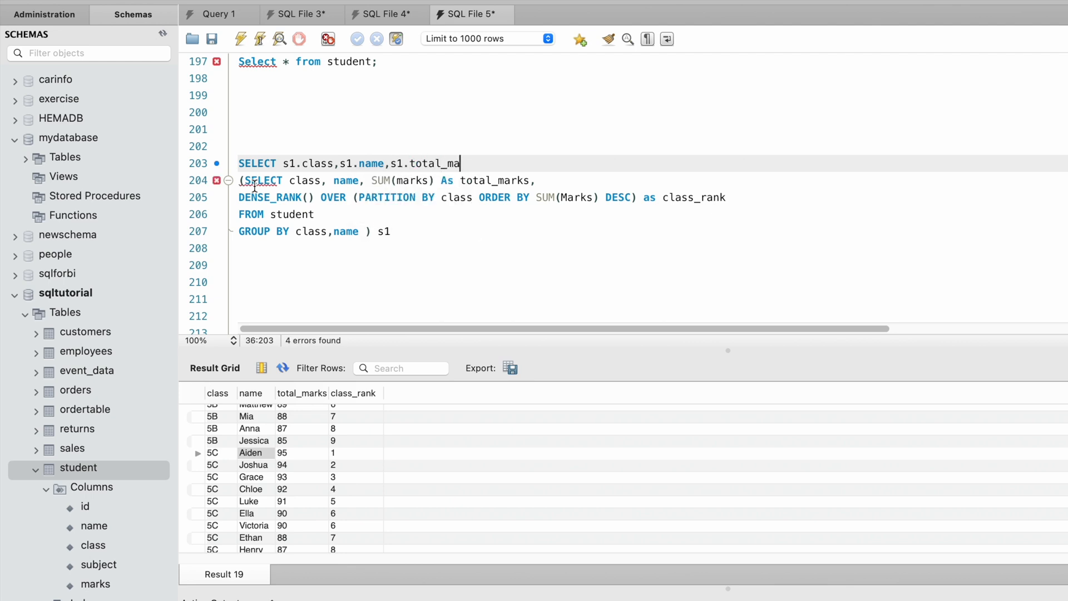
{"action": "type", "text": "rks"}
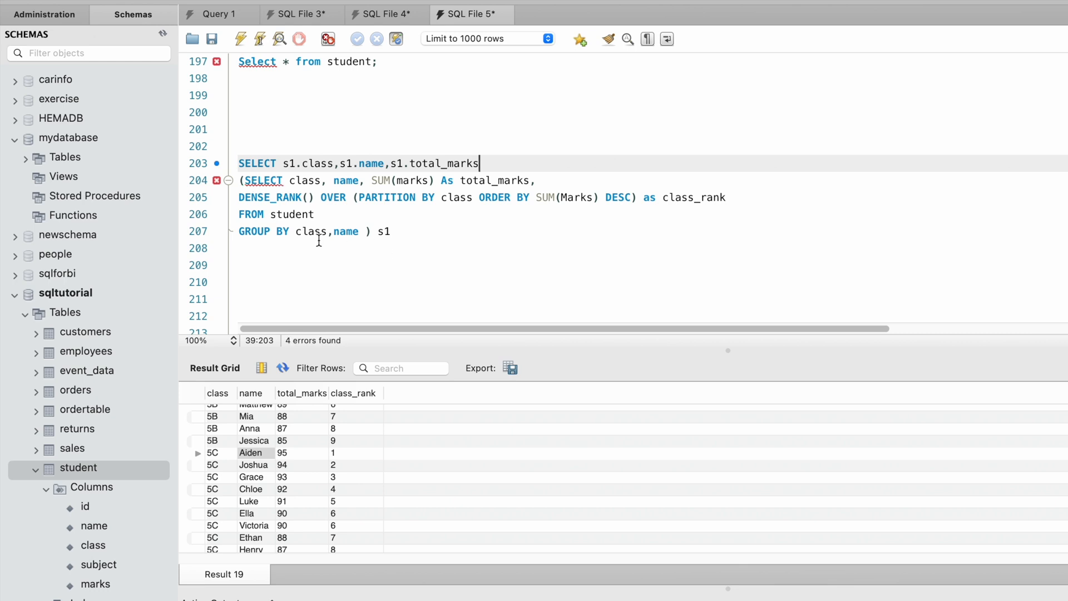
{"action": "mouse_move", "coordinate": [395, 290]}
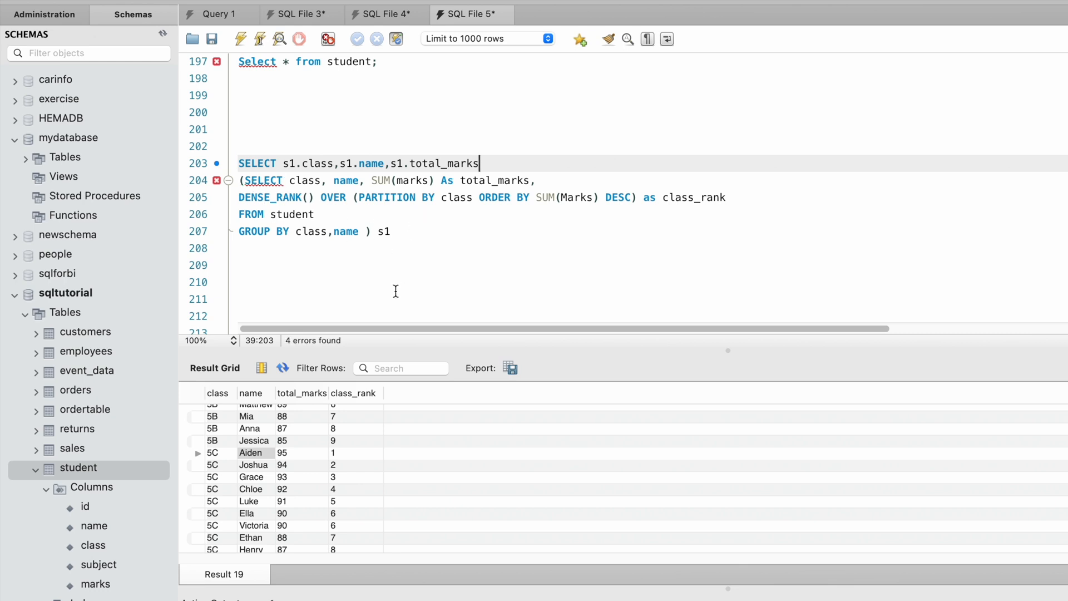
{"action": "mouse_move", "coordinate": [341, 456]}
{"action": "type", "text": "WHERE"}
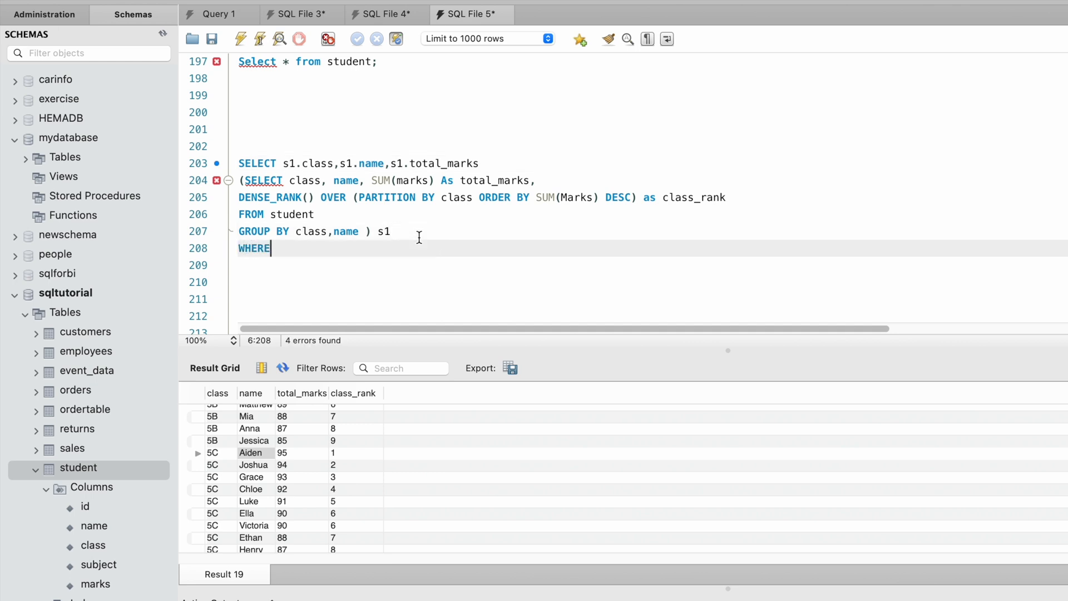
Add WHERE s1.class_rank=1; and append FROM after the outer select list.
{"action": "type", "text": "s"}
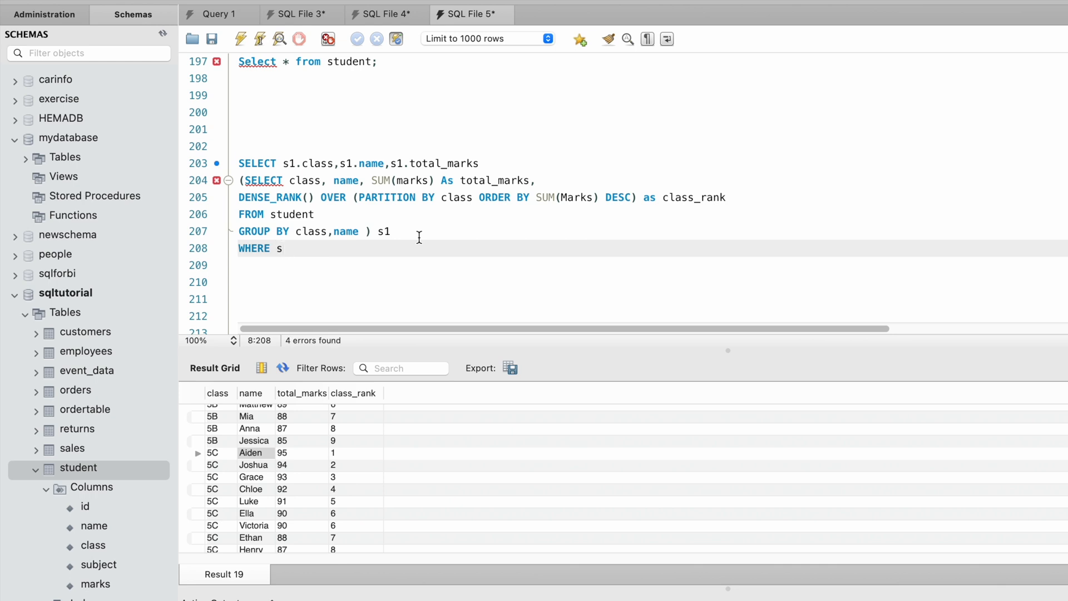
{"action": "type", "text": "1.class"}
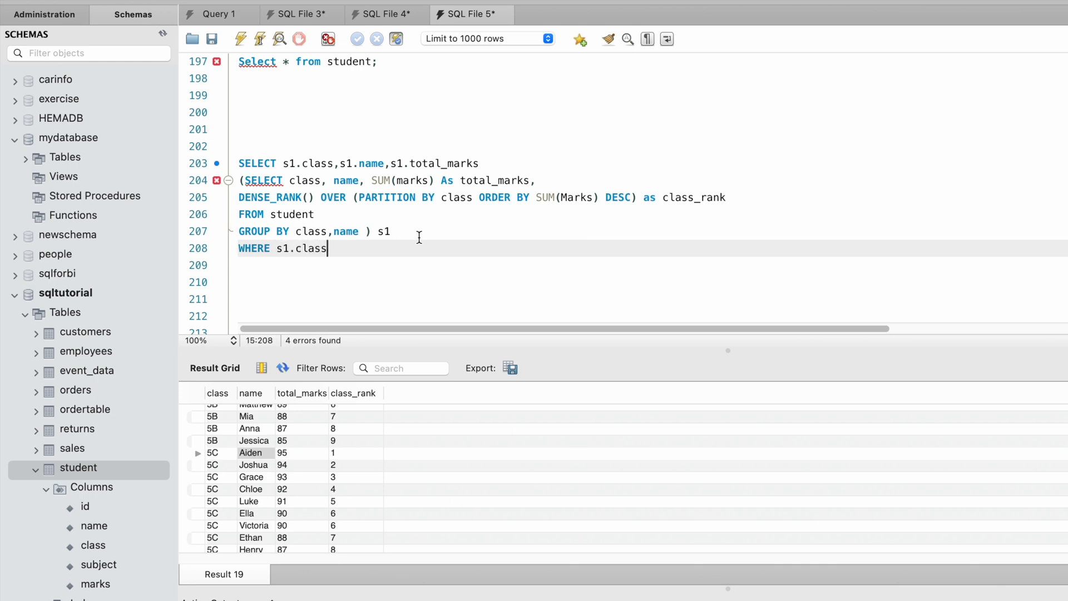
{"action": "type", "text": "_rank"}
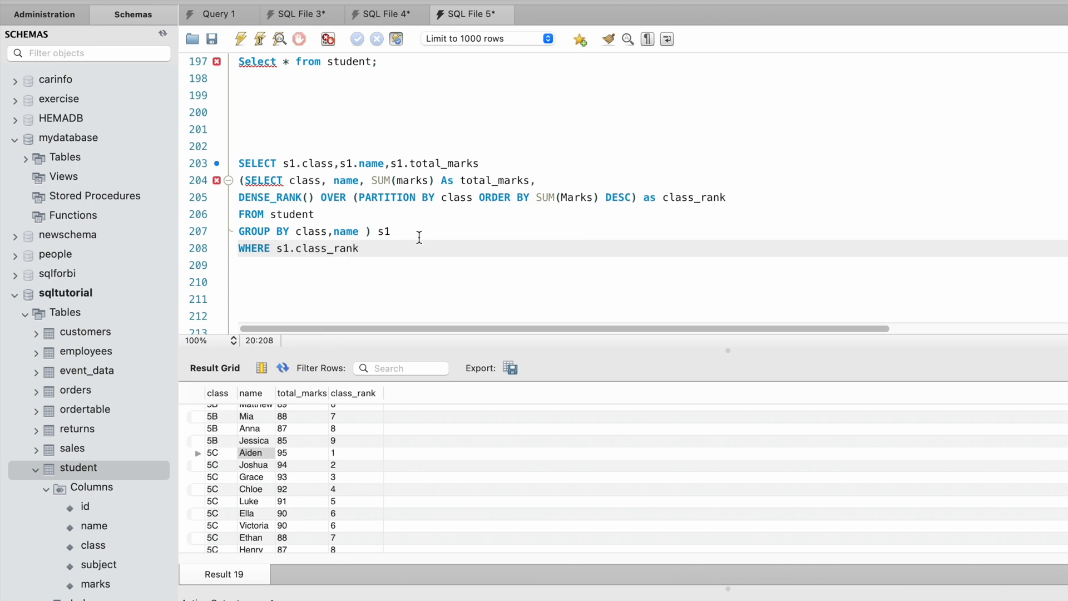
{"action": "type", "text": "=1"}
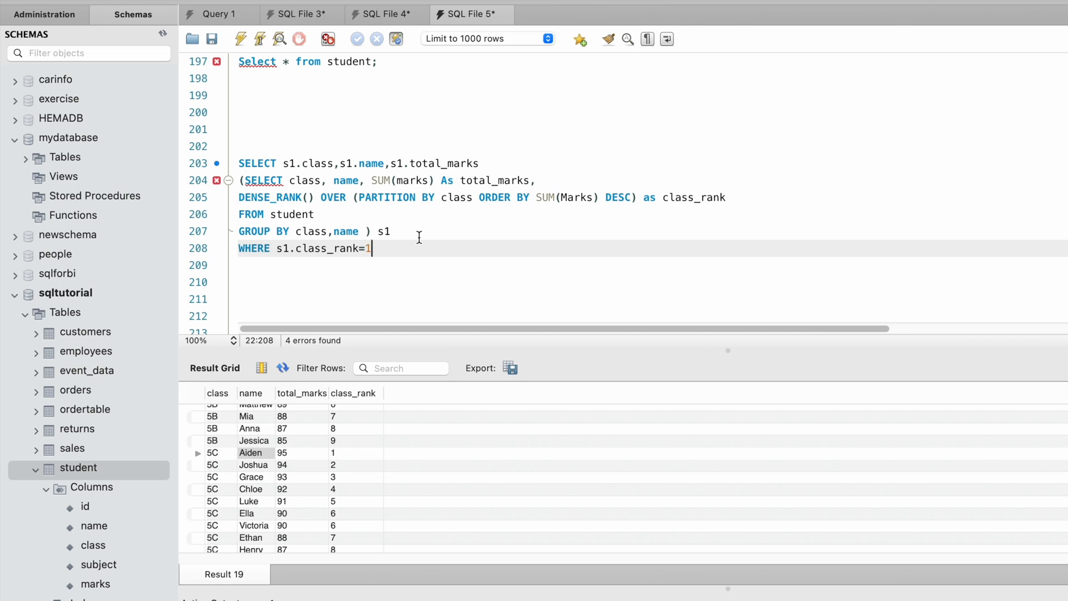
{"action": "type", "text": ";"}
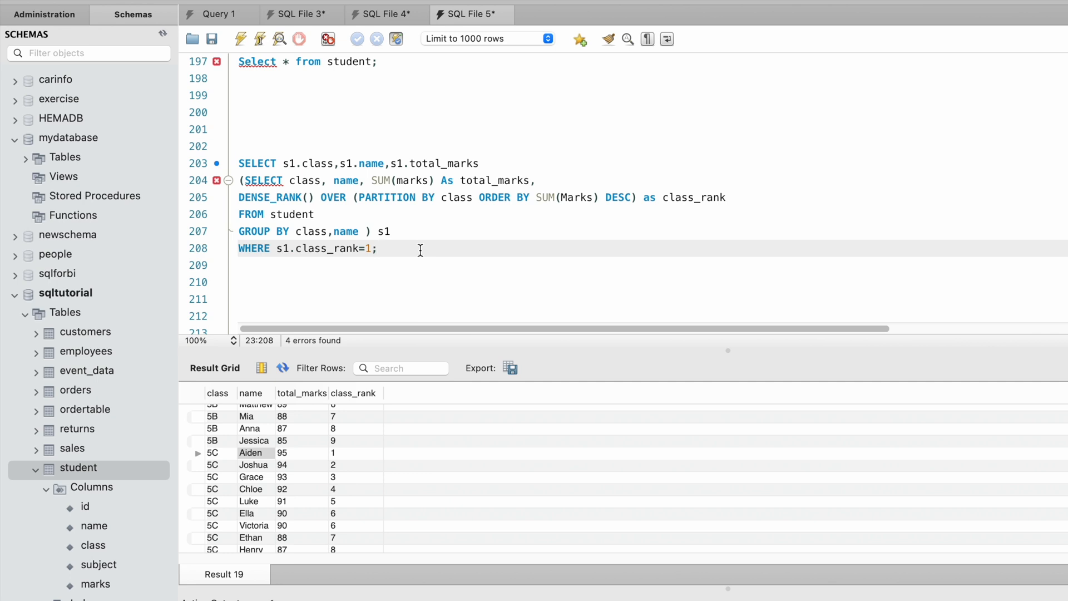
{"action": "left_click", "coordinate": [485, 162]}
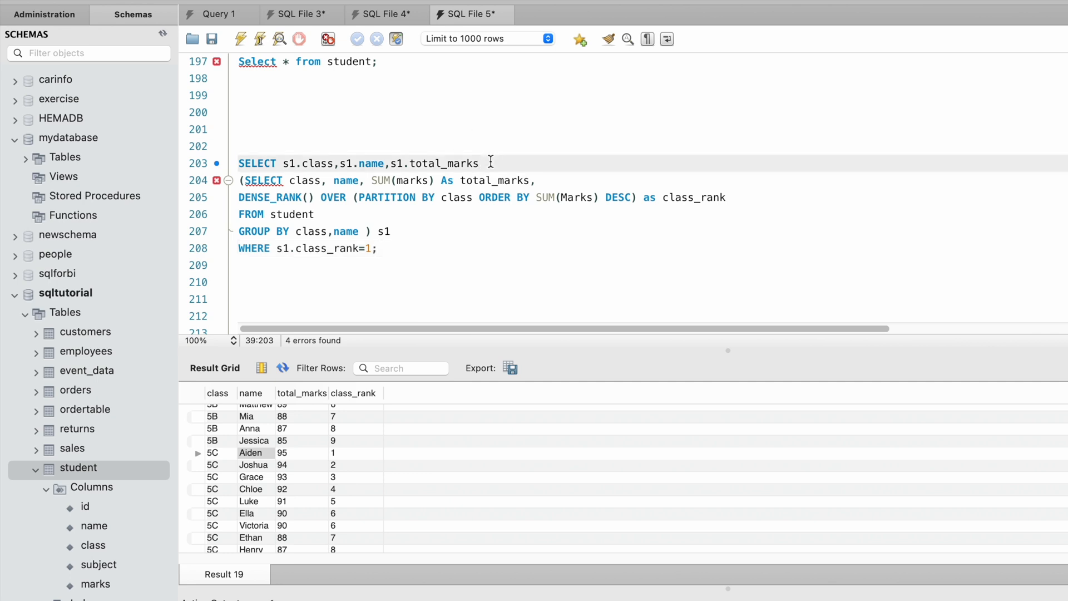
{"action": "type", "text": "FROM"}
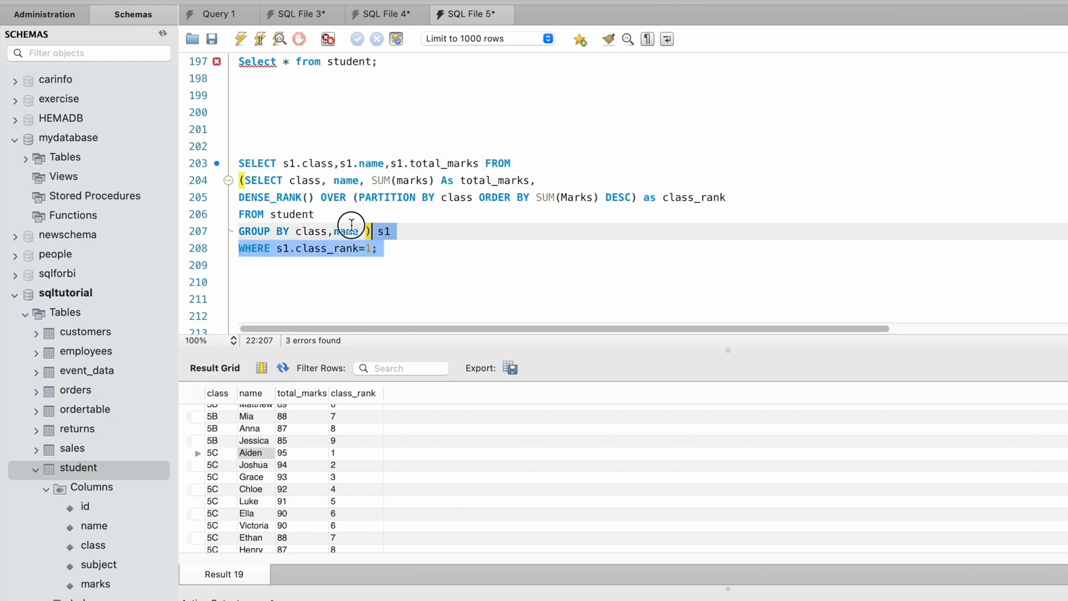
Execute the nested query, returning each class's top student: David 95, Lucas 94, Aiden 95.
{"action": "left_click", "coordinate": [240, 39]}
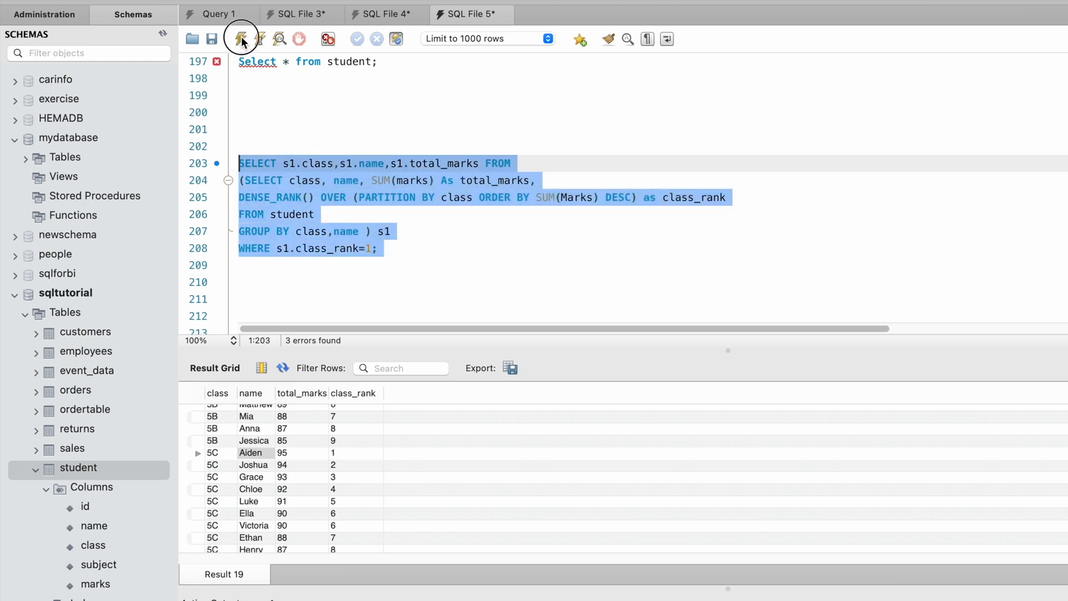
{"action": "left_click", "coordinate": [240, 39]}
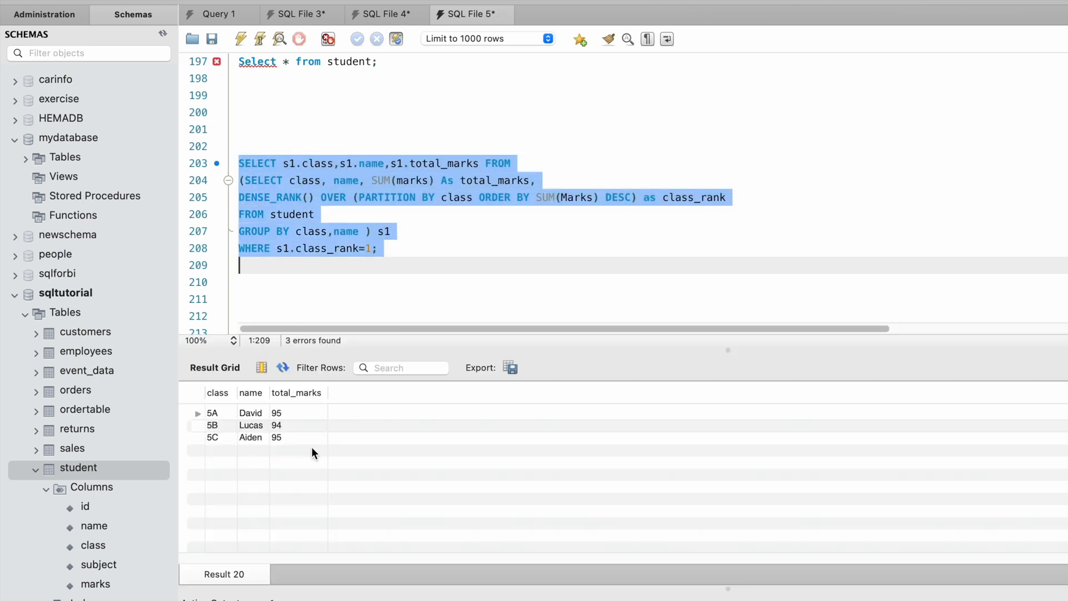
{"action": "mouse_move", "coordinate": [273, 451]}
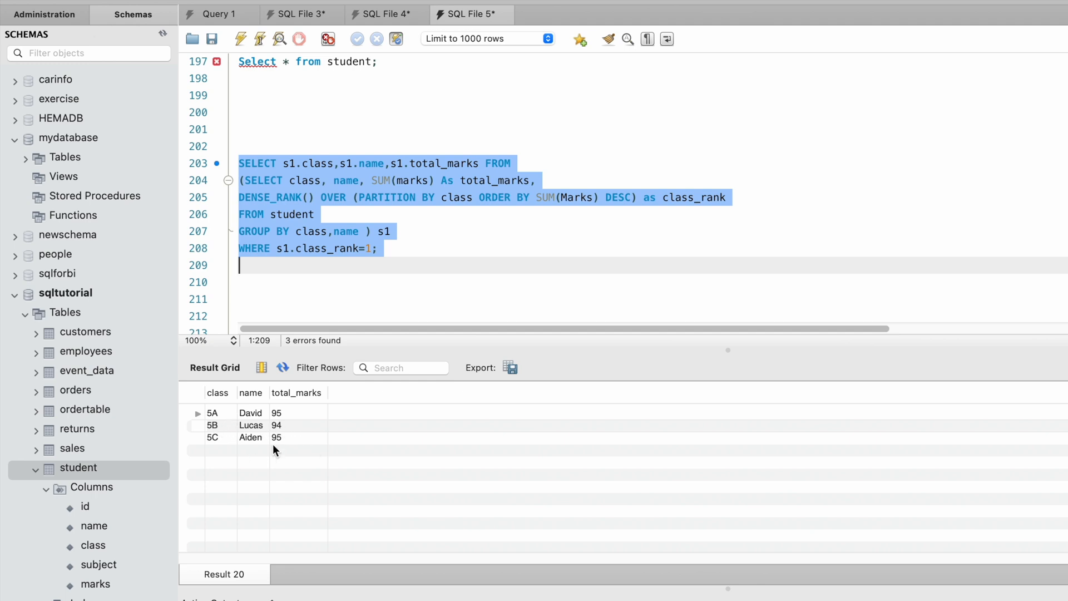
{"action": "left_click", "coordinate": [411, 264]}
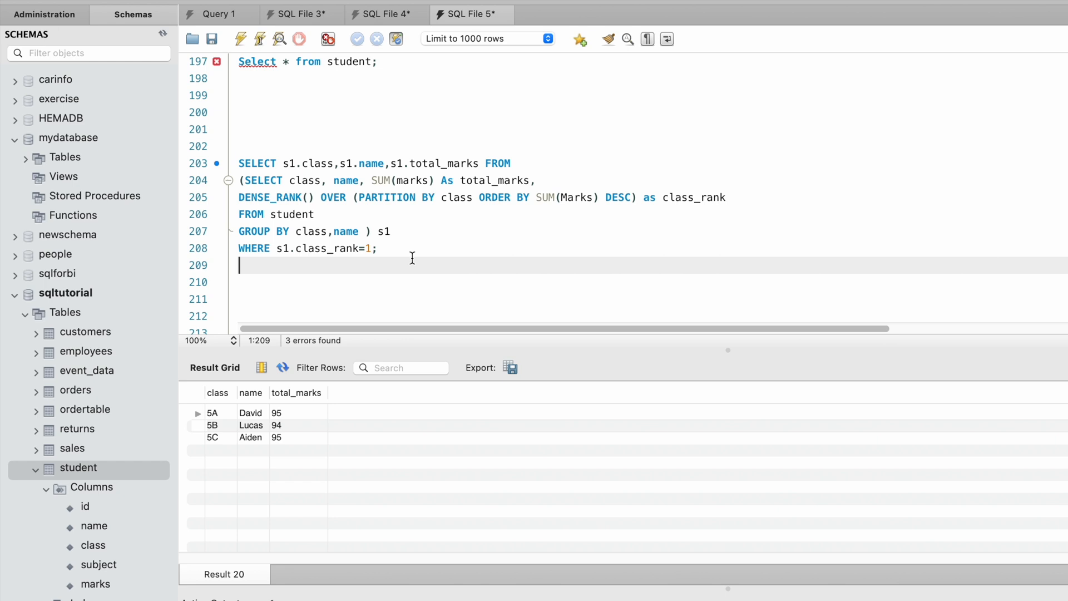
{"action": "mouse_move", "coordinate": [319, 176]}
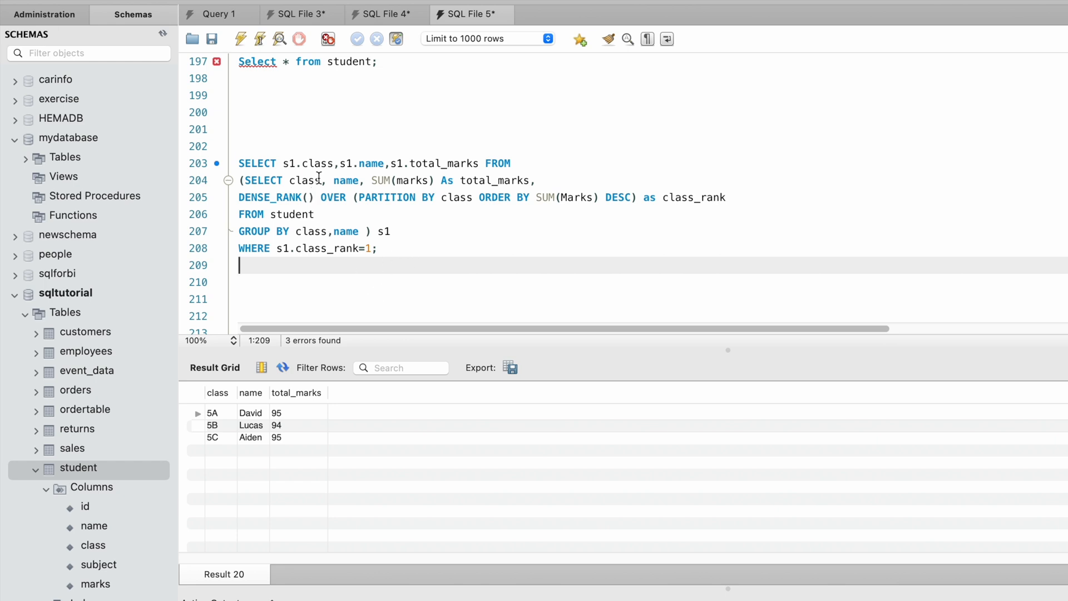
{"action": "mouse_move", "coordinate": [413, 165]}
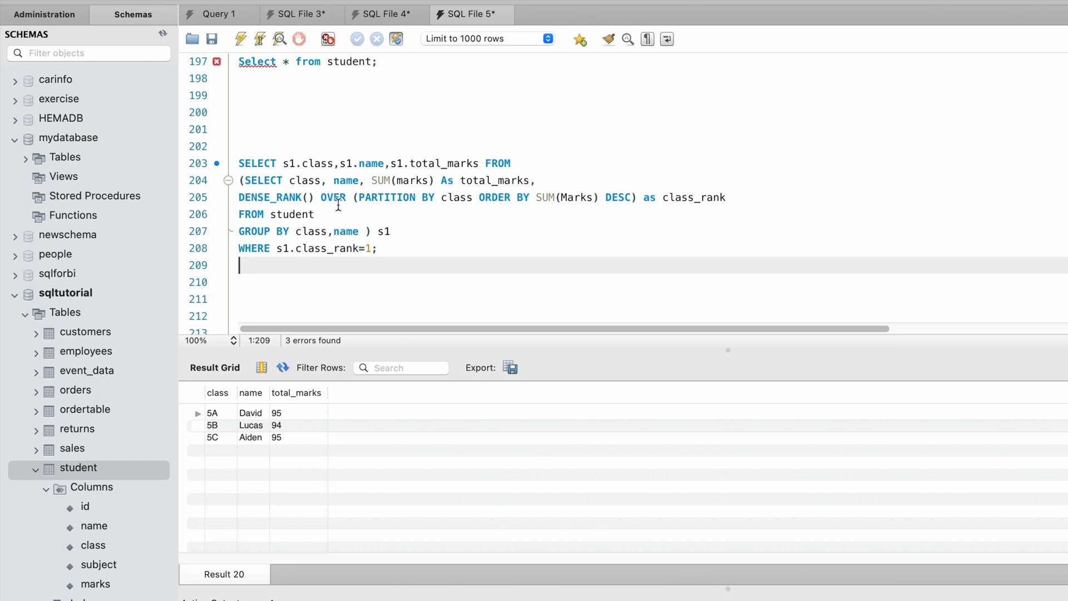
{"action": "mouse_move", "coordinate": [346, 180]}
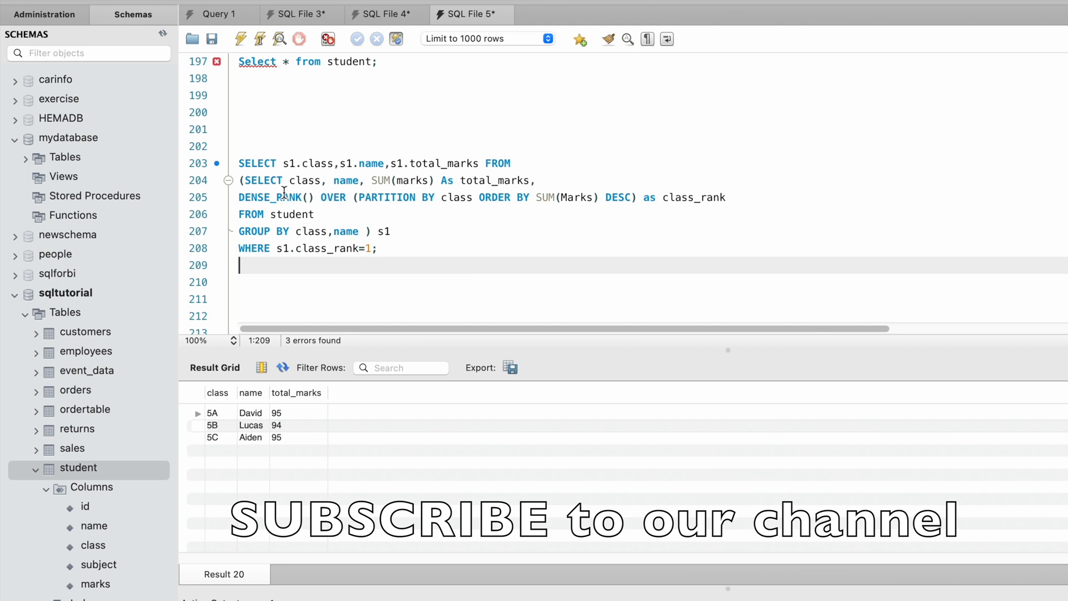
{"action": "mouse_move", "coordinate": [319, 197]}
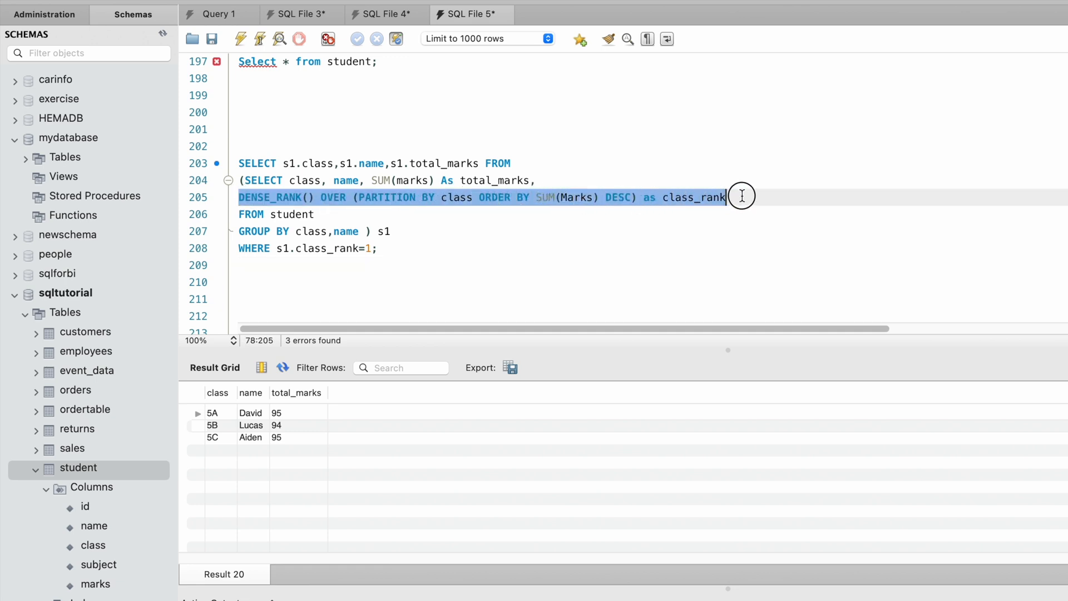
{"action": "double_click", "coordinate": [456, 197]}
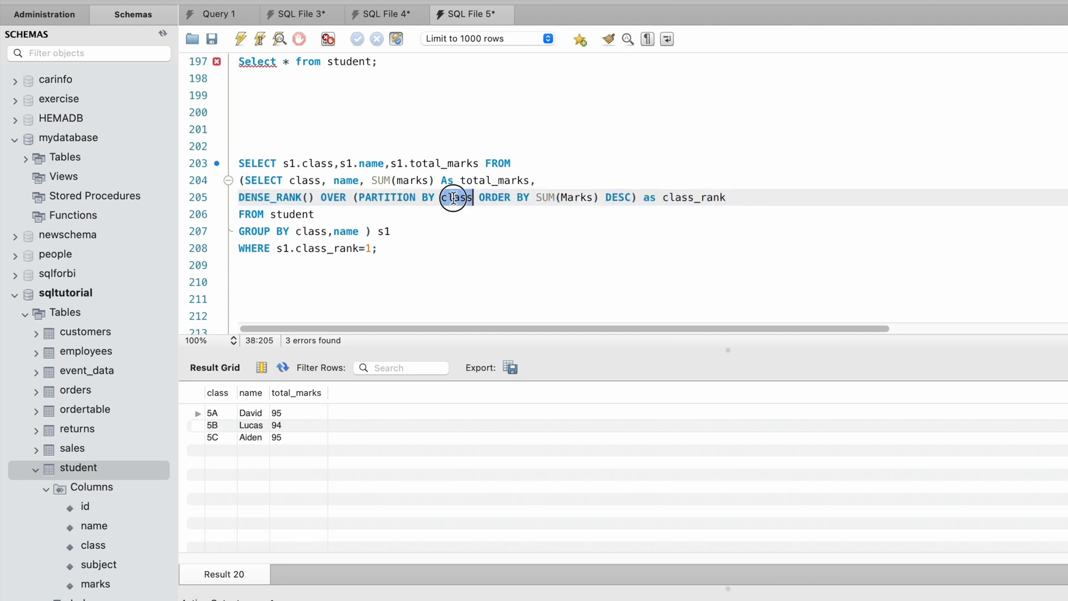
{"action": "double_click", "coordinate": [456, 197]}
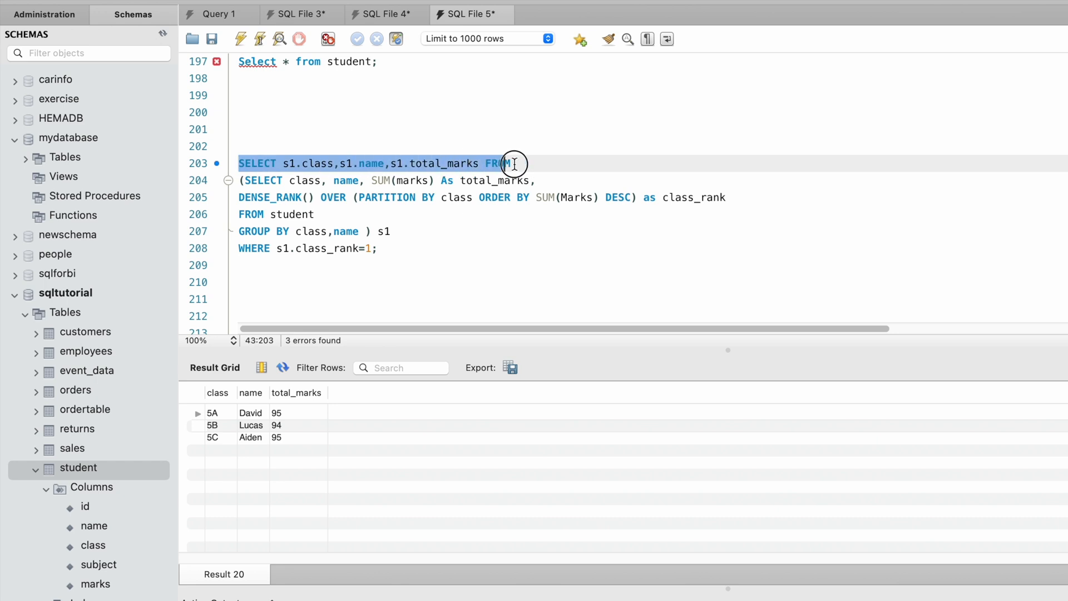
{"action": "left_click", "coordinate": [378, 248]}
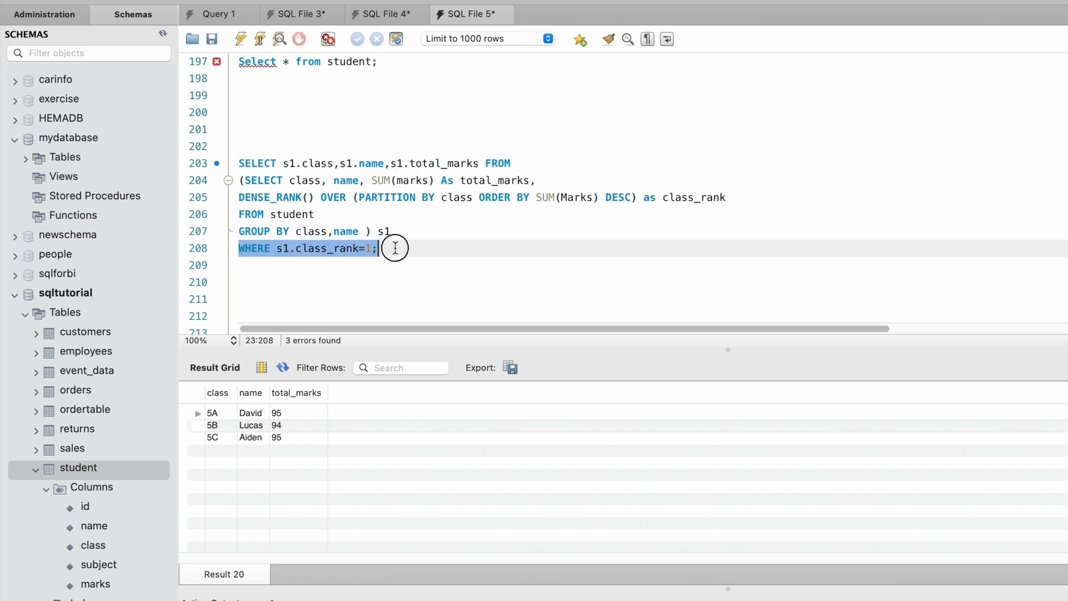
{"action": "mouse_move", "coordinate": [473, 248]}
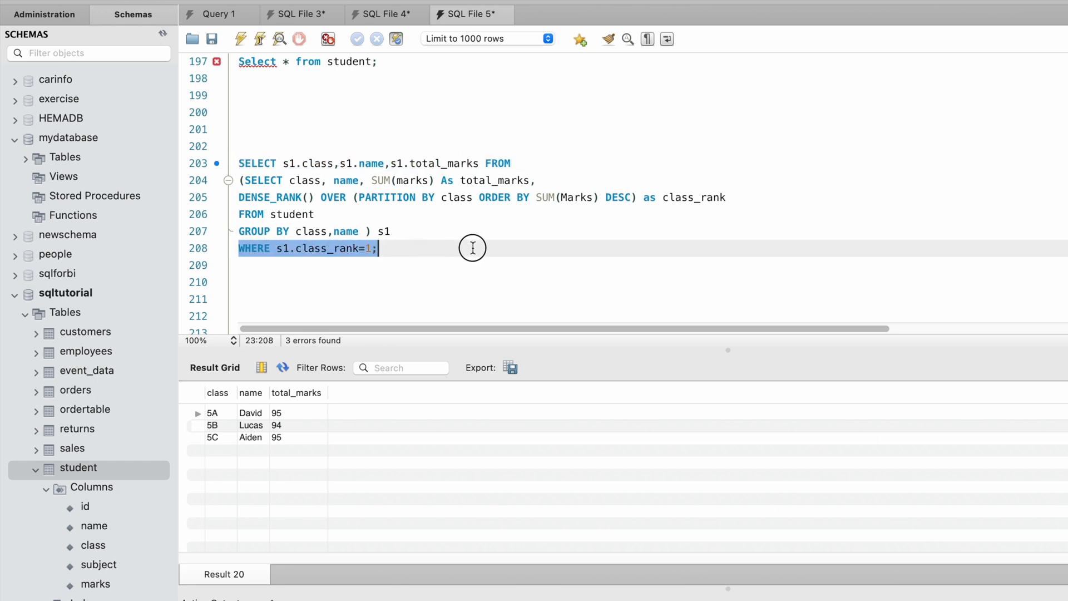
{"action": "mouse_move", "coordinate": [405, 210]}
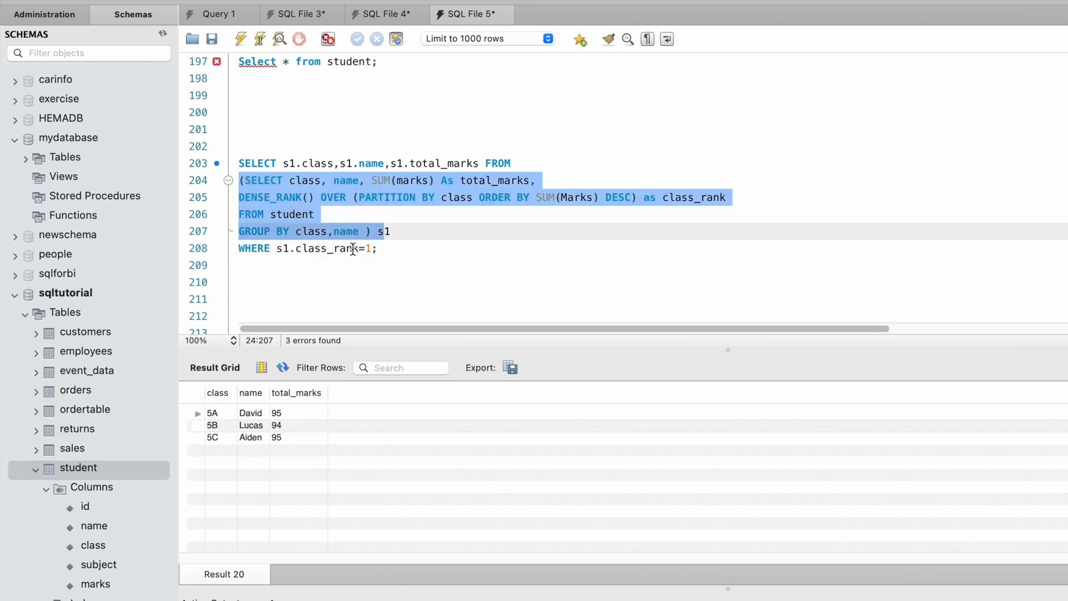
{"action": "left_click", "coordinate": [238, 265]}
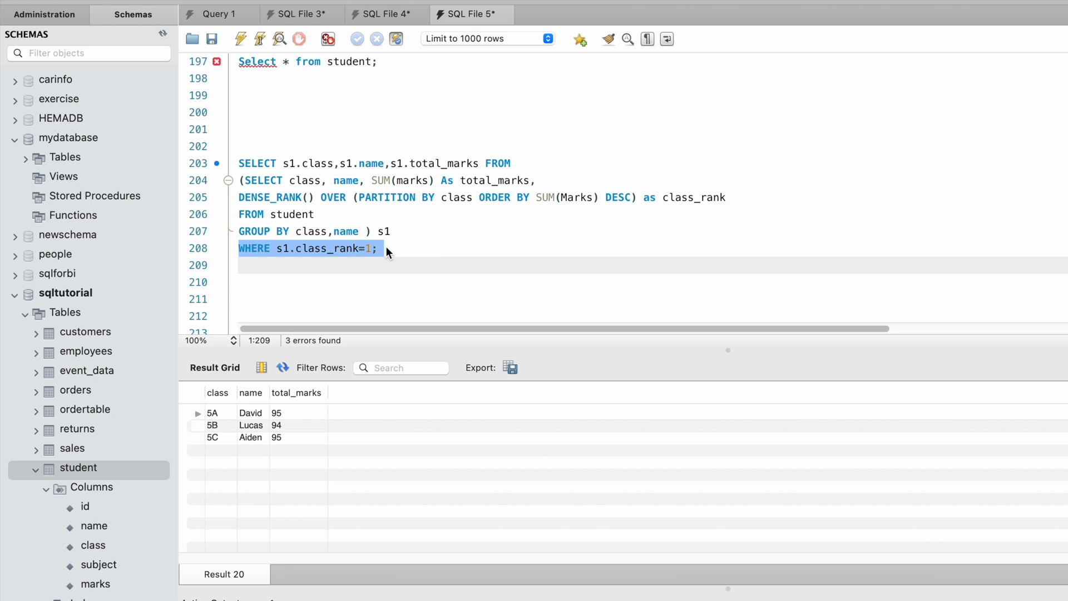
{"action": "mouse_move", "coordinate": [385, 264]}
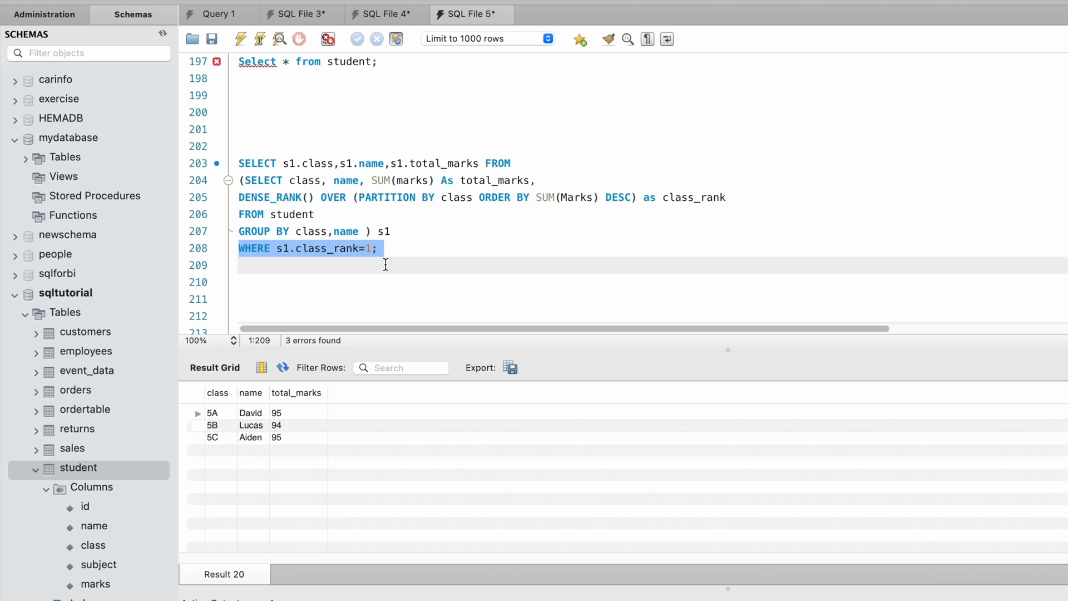